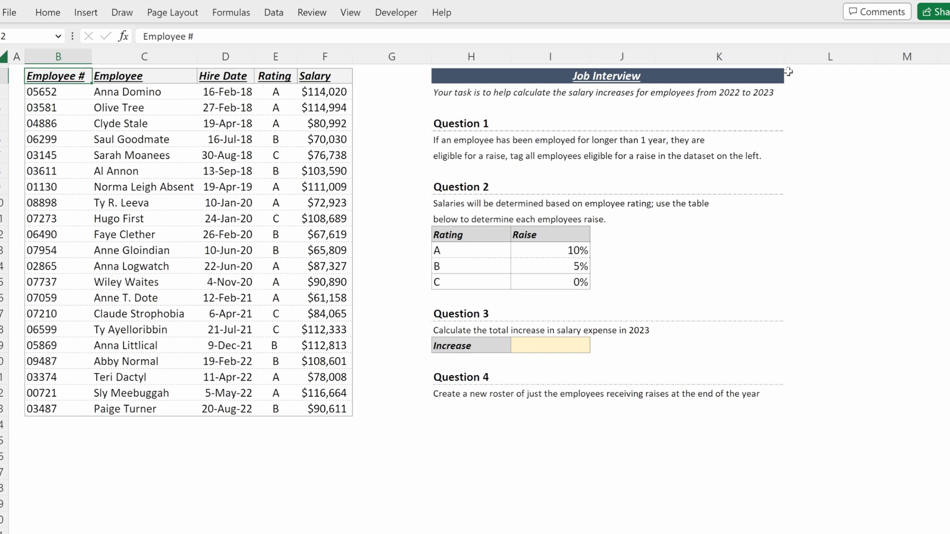
mouse_move(609, 130)
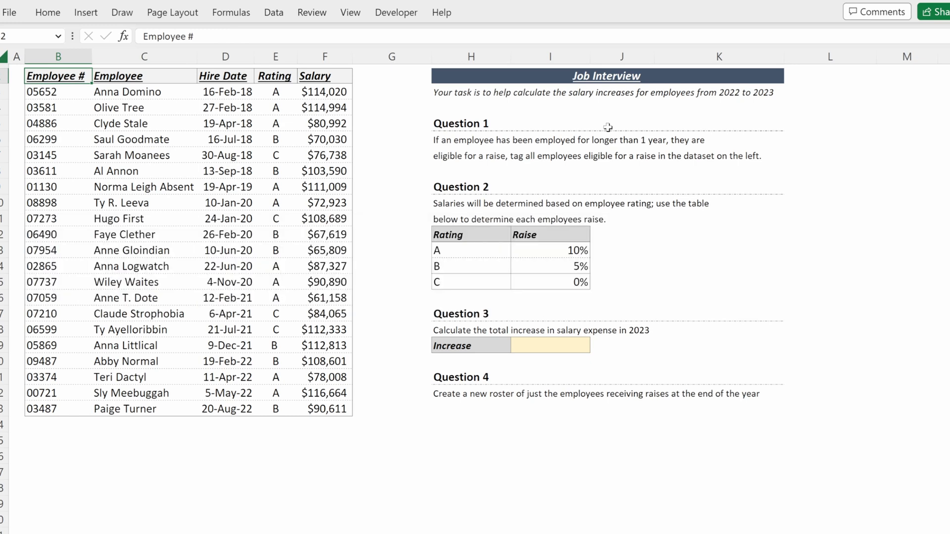
Step: Ask ChatGPT how to tag employees hired in the last year and select its IF/DATEDIF formula
key(alt+tab)
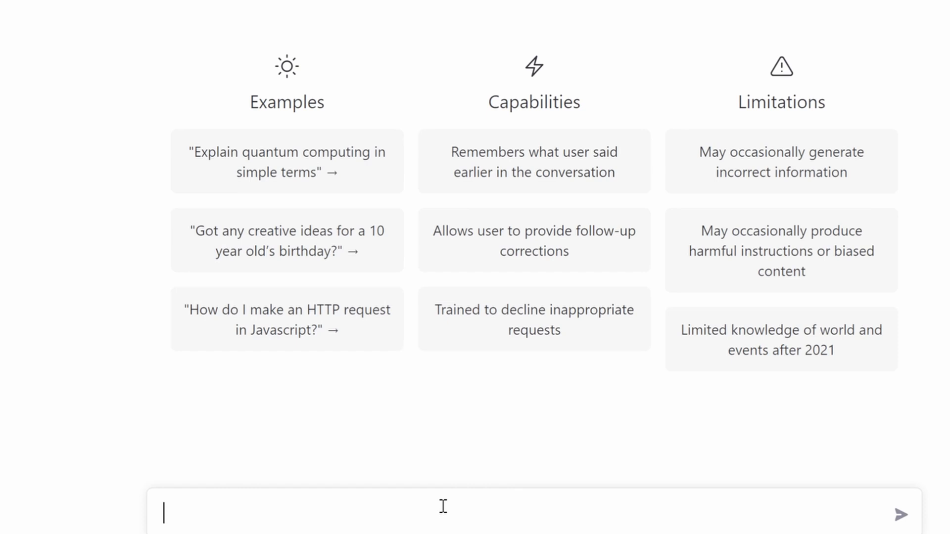
text(In Excel, how do I tage employees that have been hired in the last)
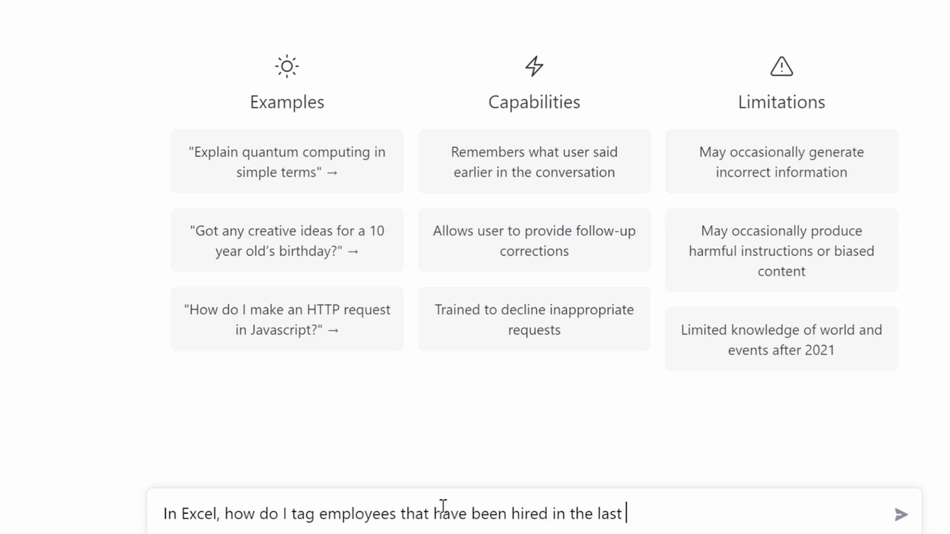
text( year?)
key(enter)
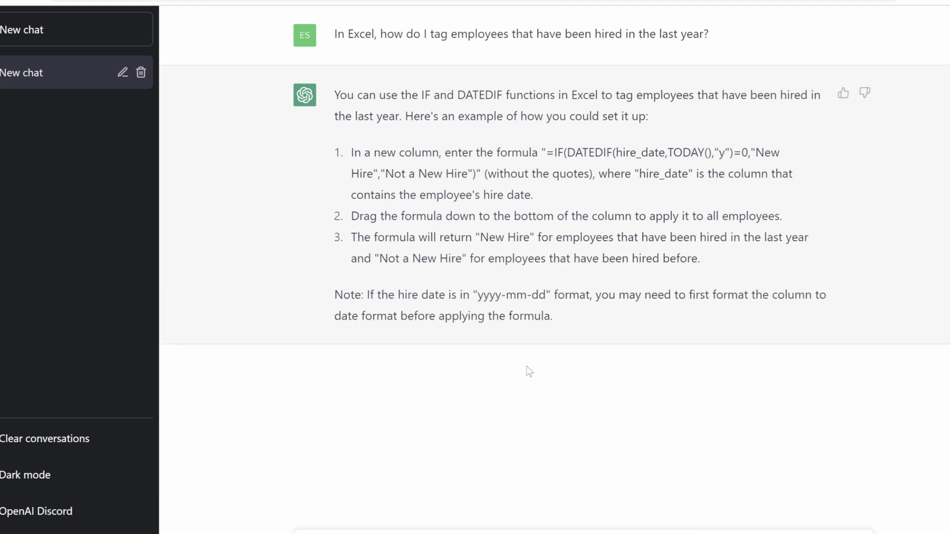
drag(545, 153, 474, 175)
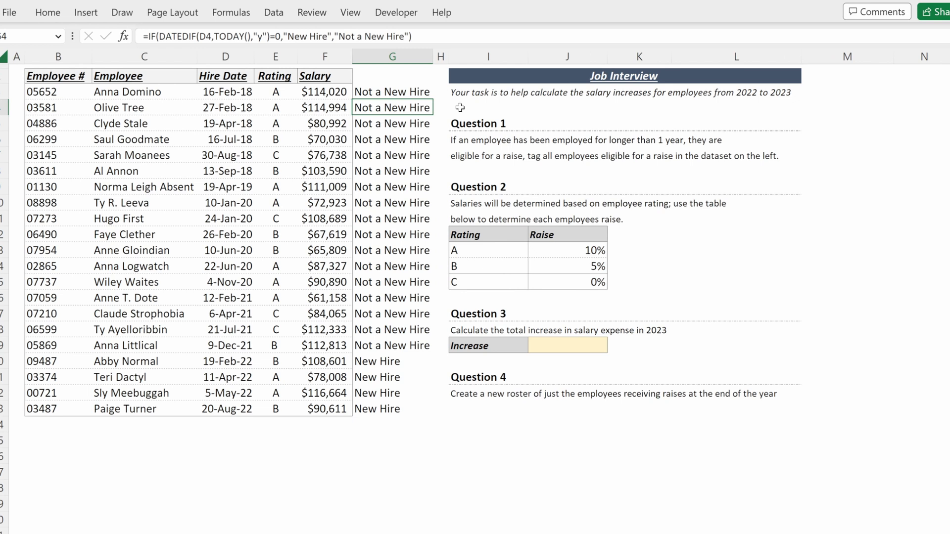
Step: Fill column G with the IF/DATEDIF tag and head it 'New Hire'
text(Net)
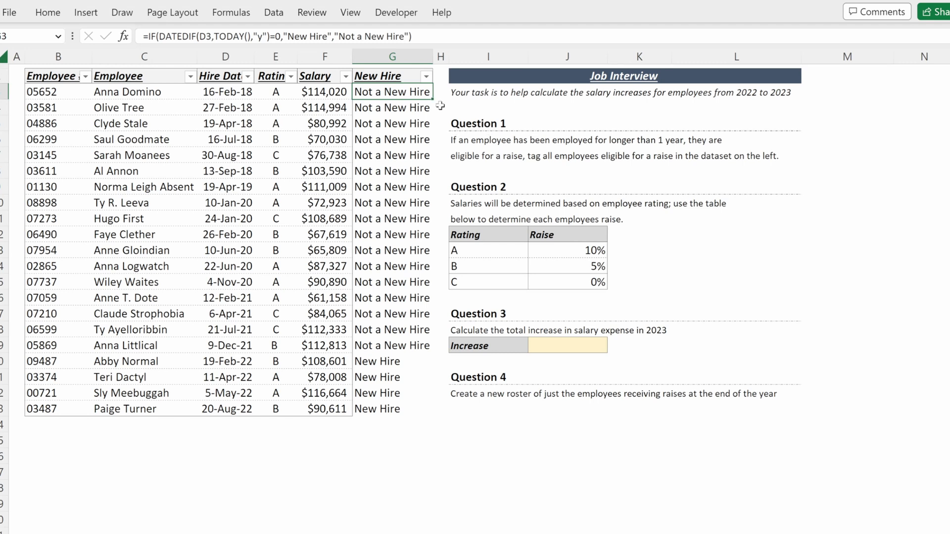
click(440, 106)
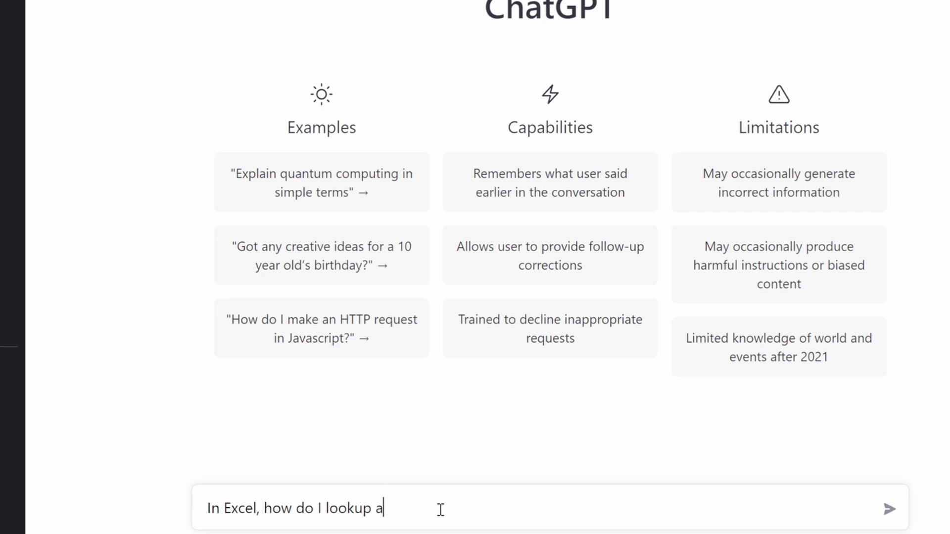
Step: Ask ChatGPT how to look up a value given a category
text(value given a)
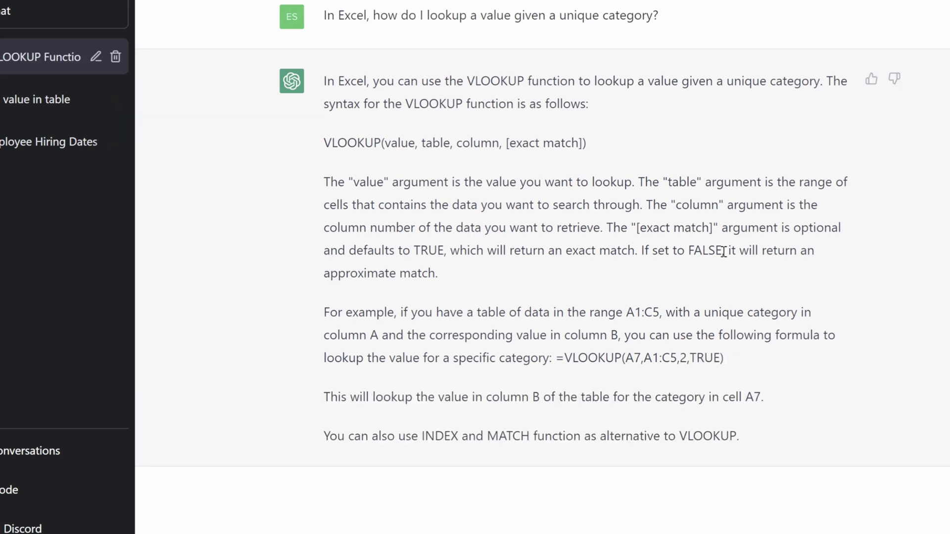
key(alt+tab)
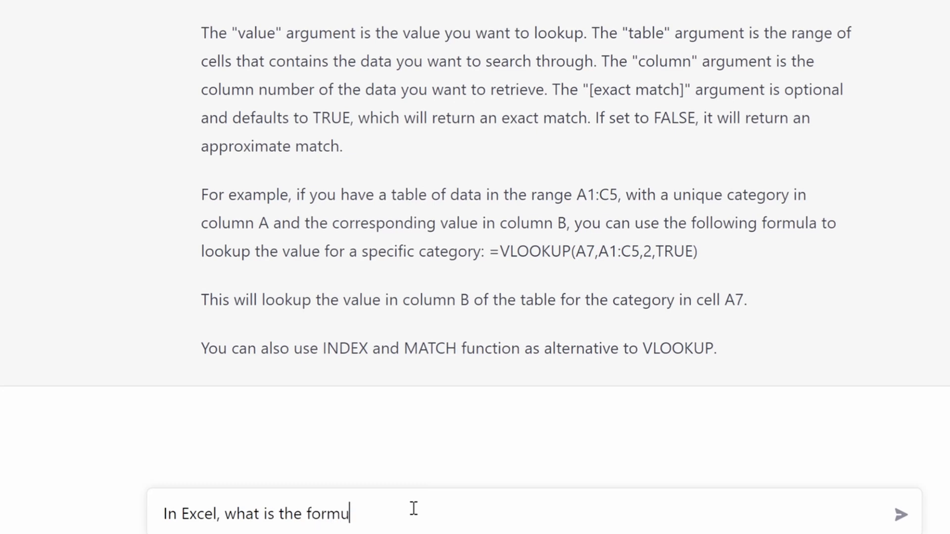
Step: Ask for a VLOOKUP formula with lookup value E3 and table I13:J15
text(la for a VLo)
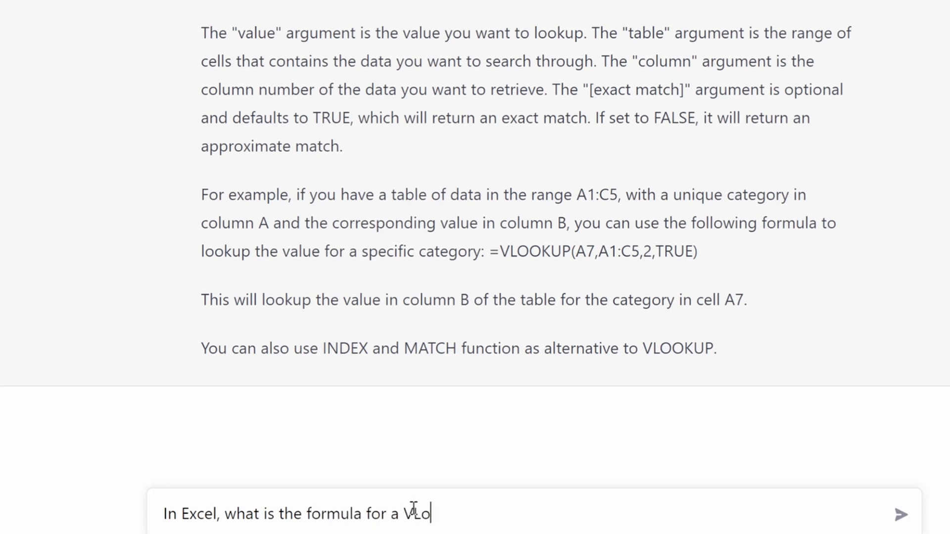
text(okup where the lookup value is)
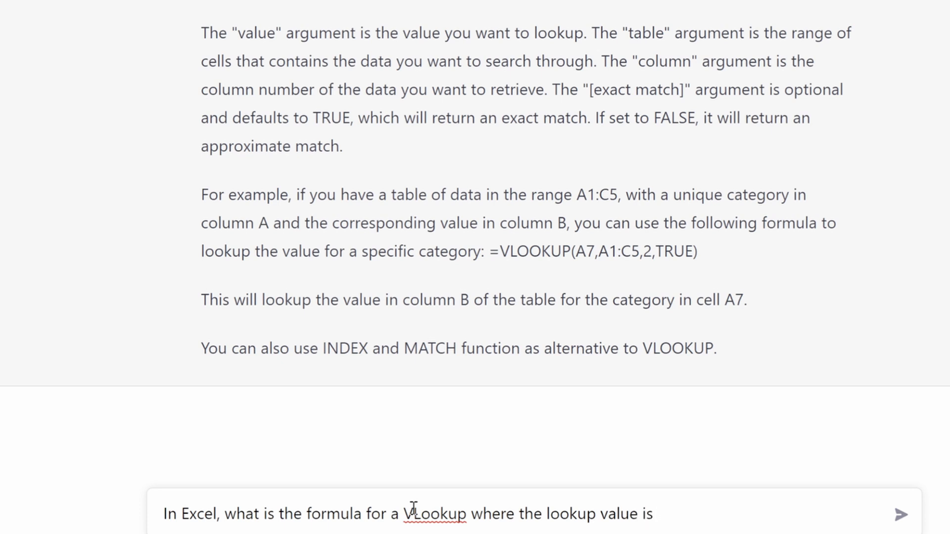
text(E3 and the)
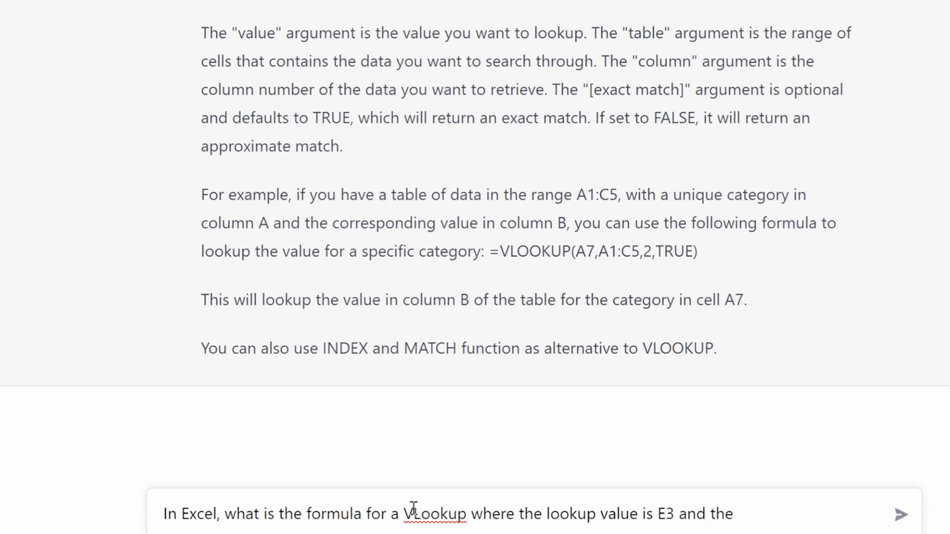
text(table is I13)
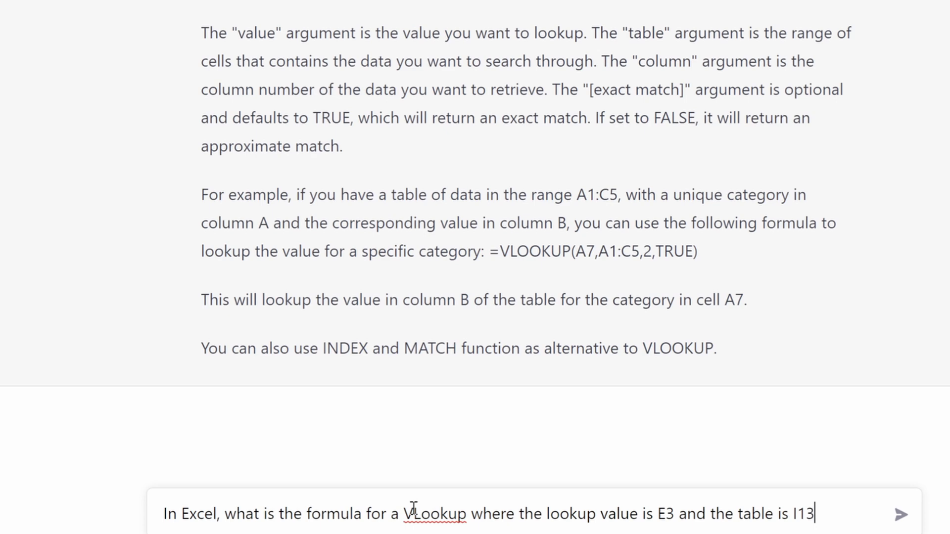
text(:J15)
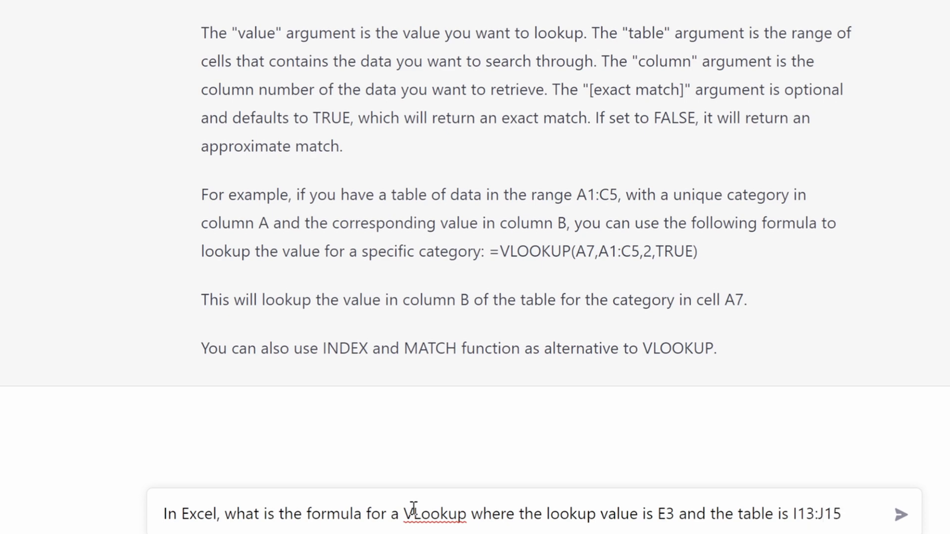
click(900, 513)
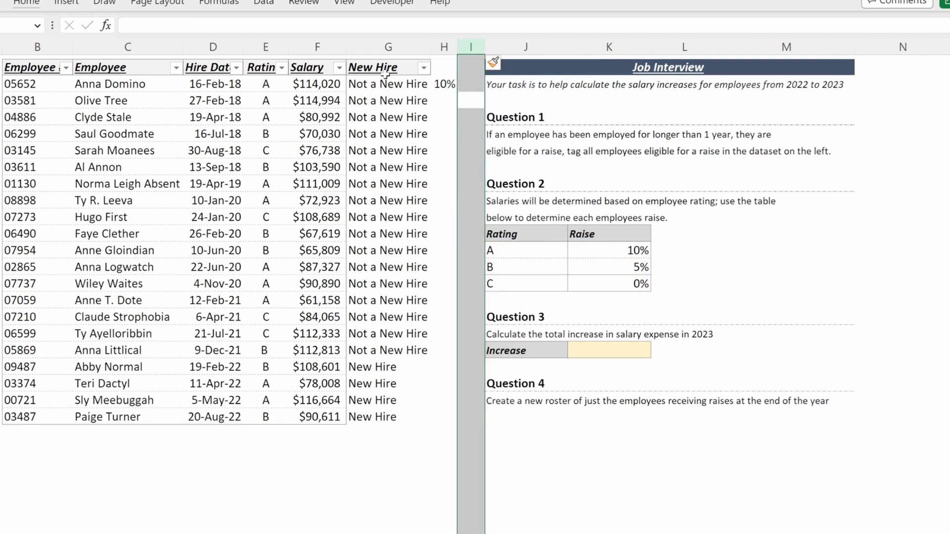
Step: Head column H 'Raise Amount', lock the VLOOKUP table with $J$13:$K$15 and fill it down
text(Raise Amo)
click(444, 134)
text(=VLOOKUP(E6,J16:K18,2,FALSE))
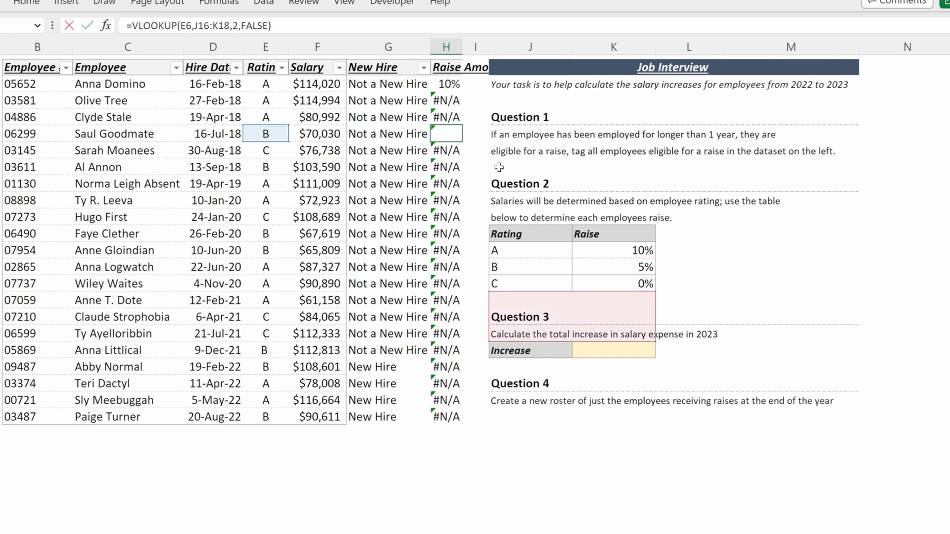
double_click(446, 167)
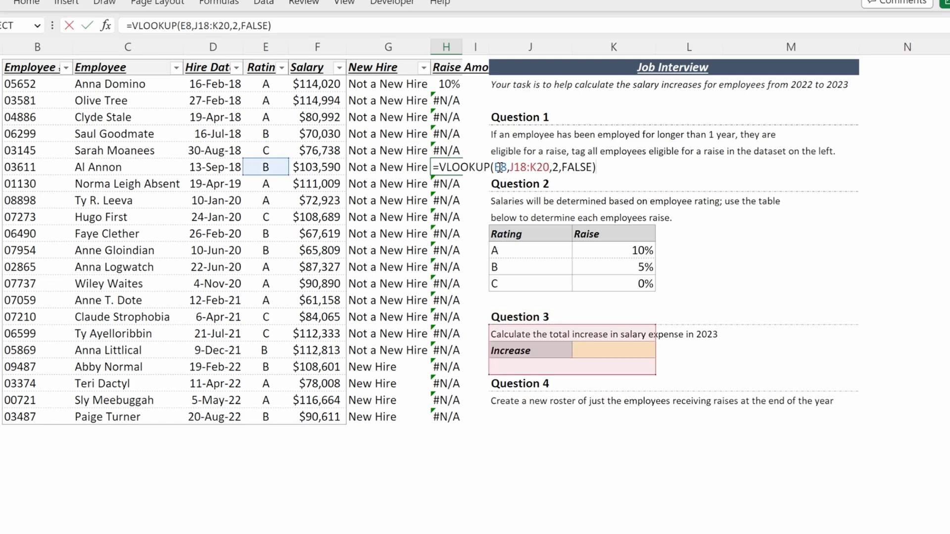
click(445, 199)
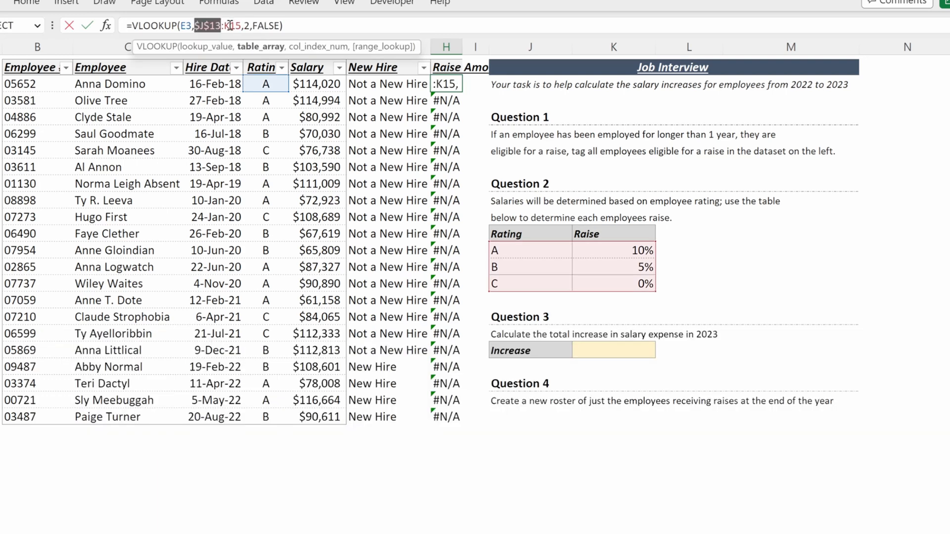
key(f4)
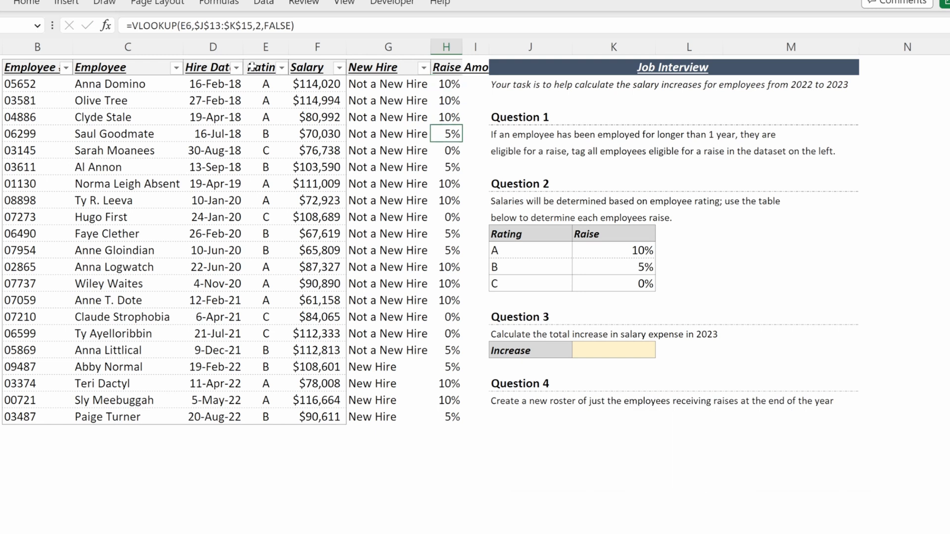
click(446, 150)
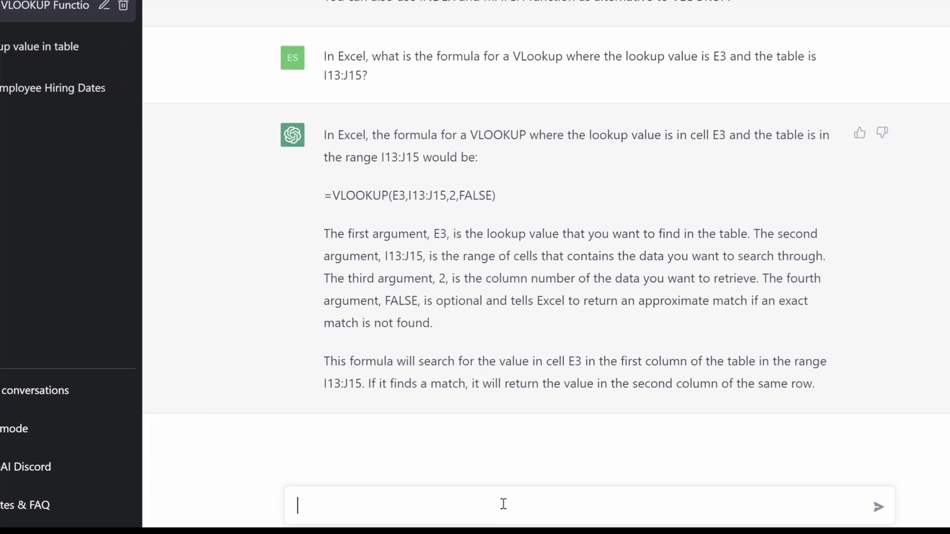
Step: Ask ChatGPT how to calculate the total increase for employees who received a raise
text(In Excel,)
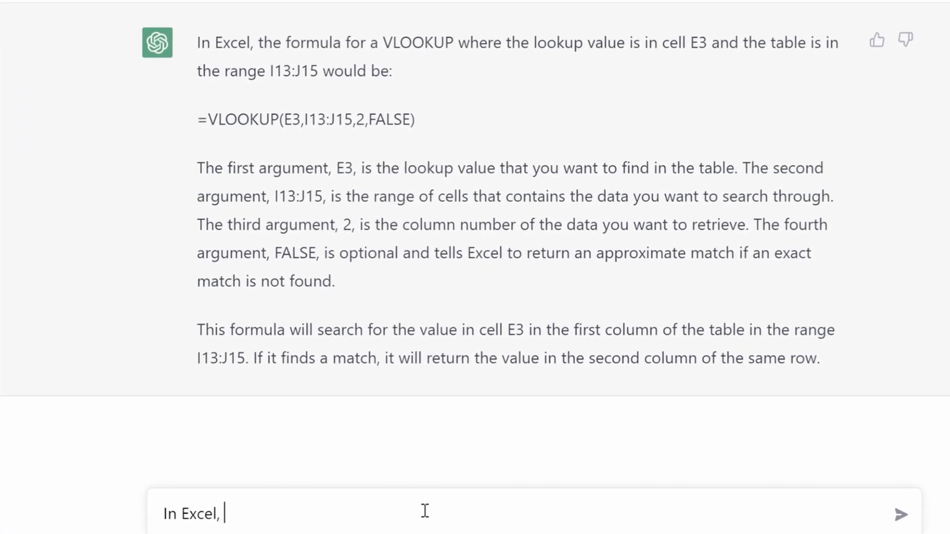
text(how do I calculate the total increase in salary expense)
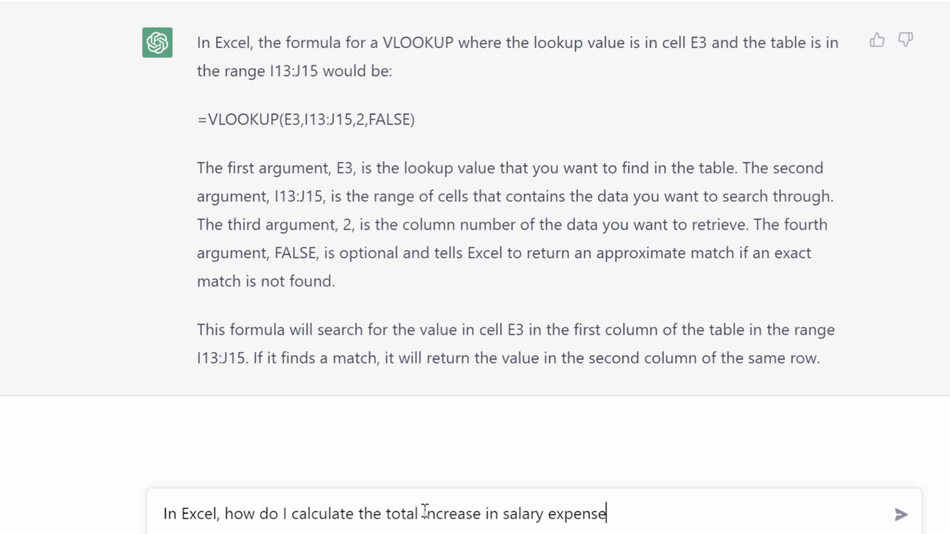
text(given employees)
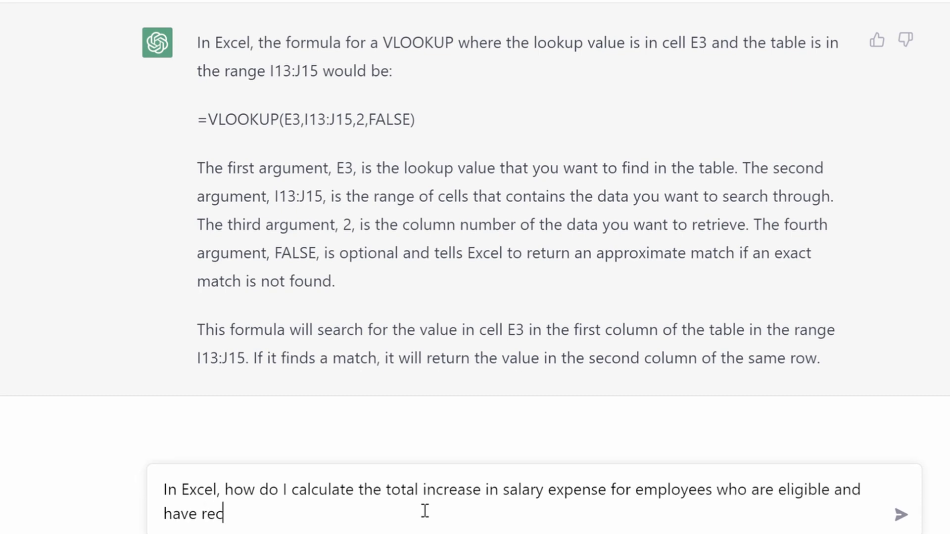
text(eived a raise)
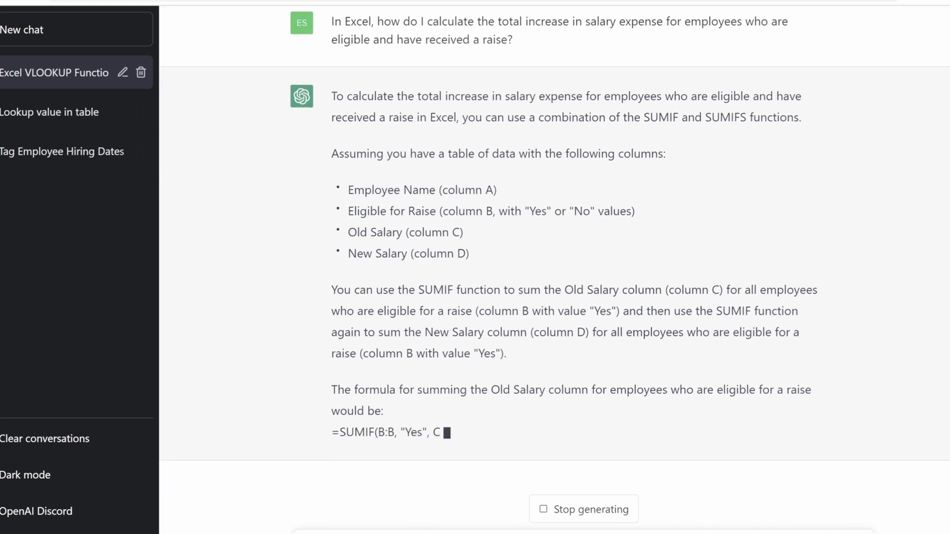
Step: Read through the SUMIF answer and its list of assumed Old and New Salary columns
scroll(down, 3)
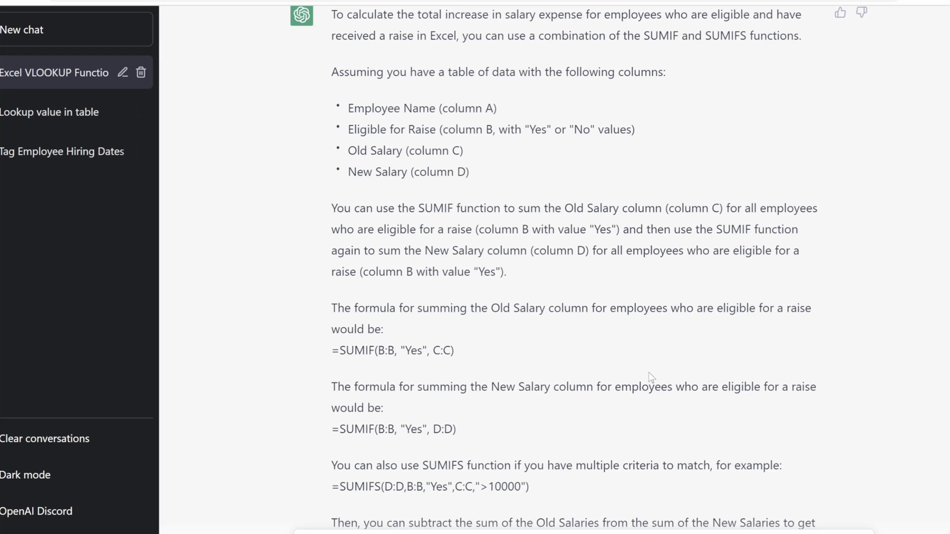
drag(349, 109, 469, 173)
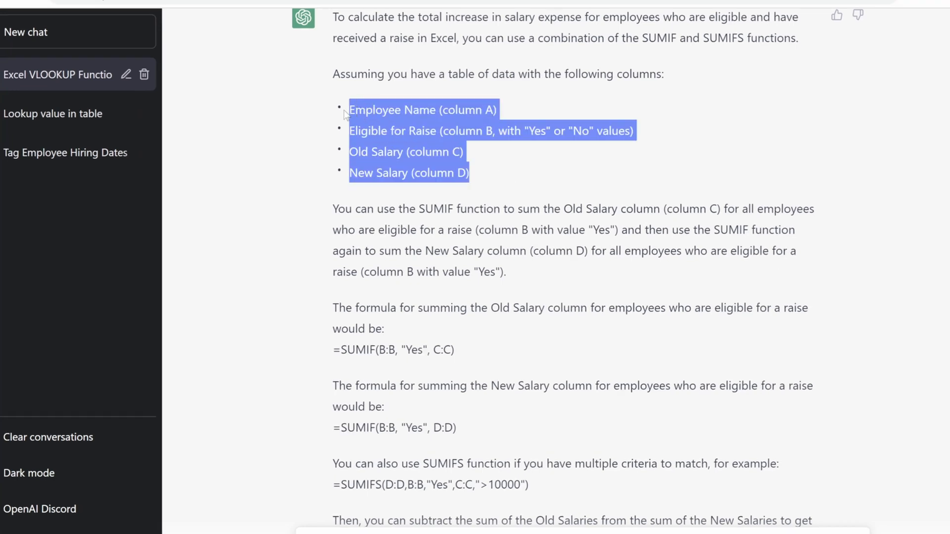
click(341, 202)
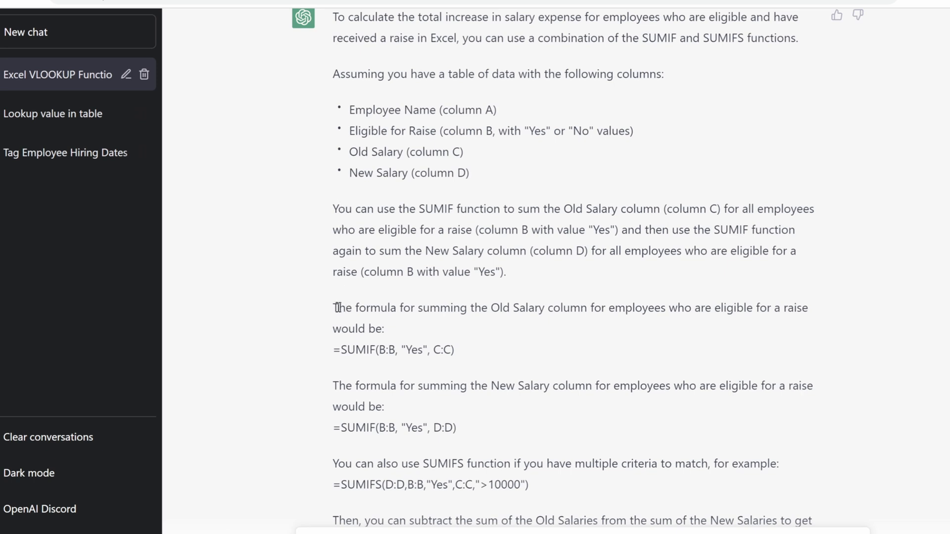
mouse_move(352, 325)
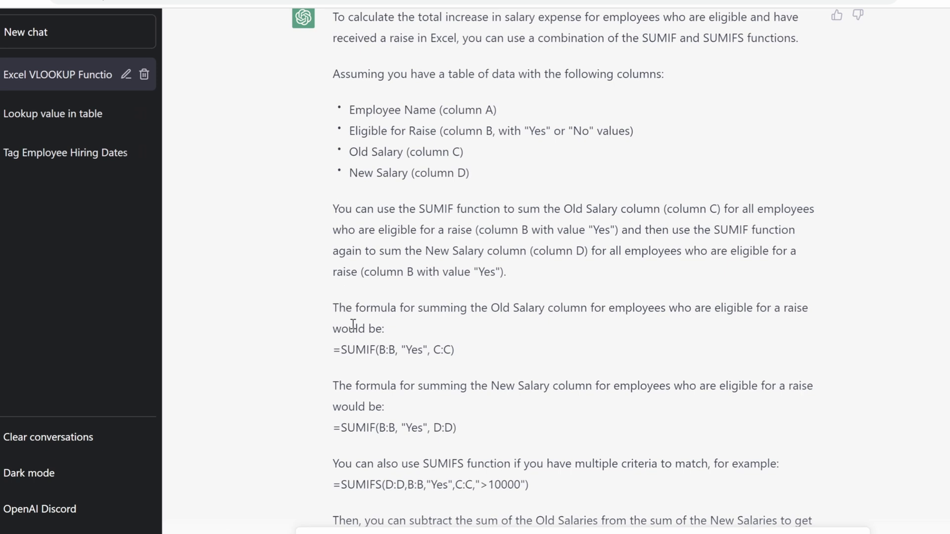
scroll(down, 3)
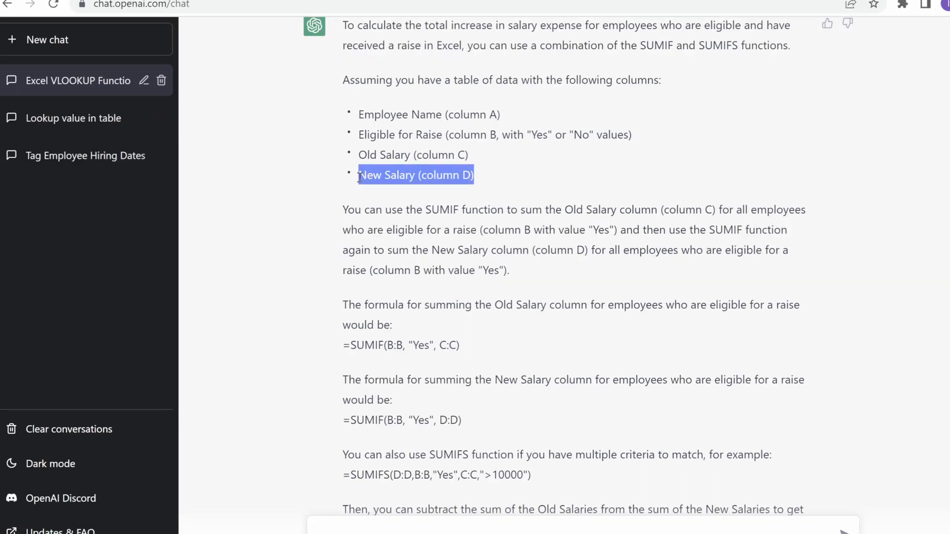
Step: Head column I 'New Salary' beside Raise Amount
click(427, 175)
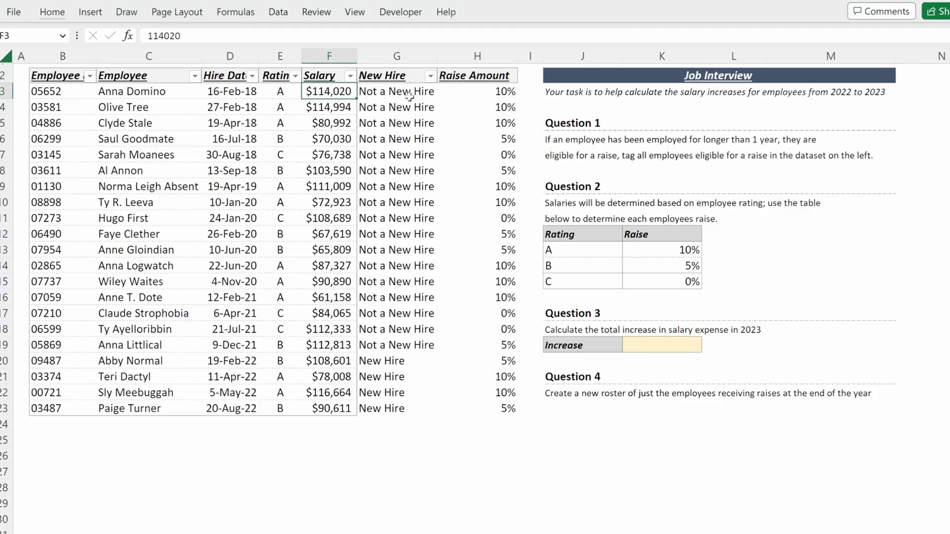
click(477, 91)
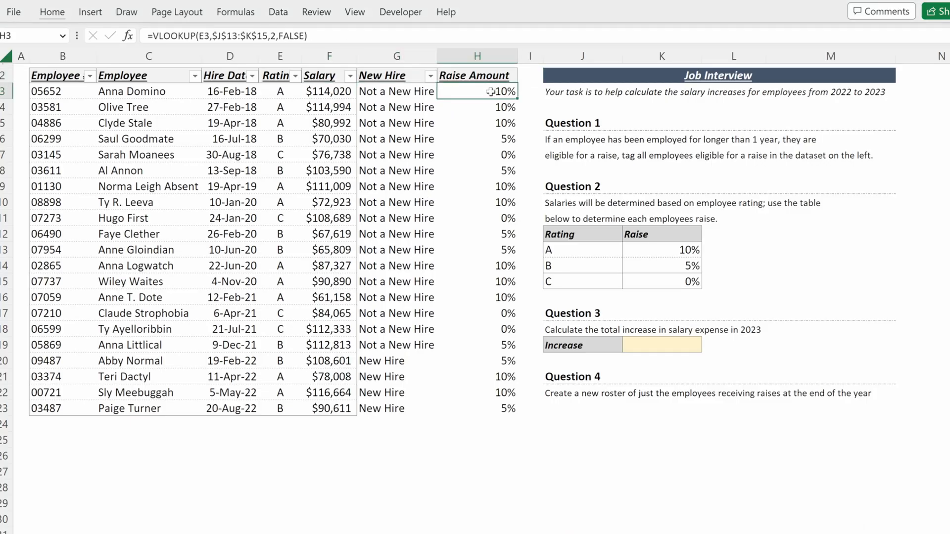
click(529, 56)
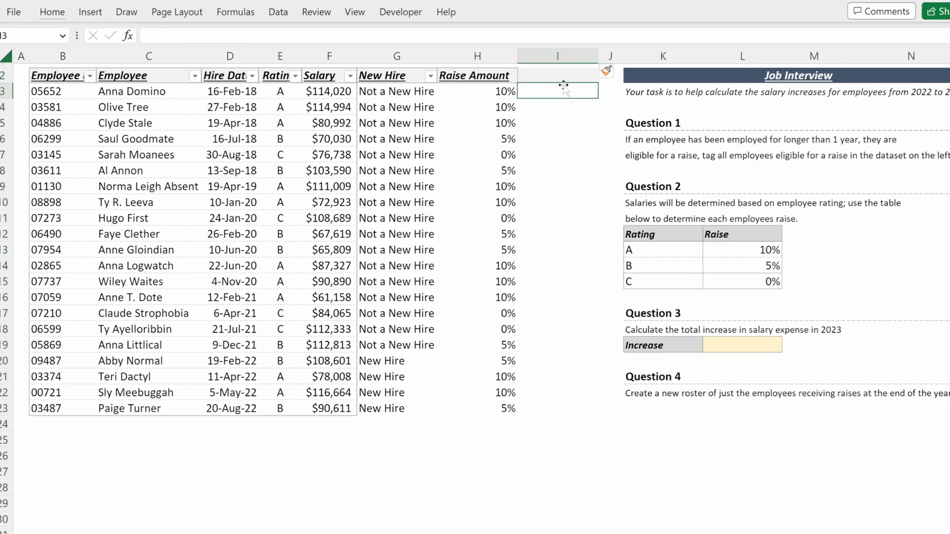
text(New Salary)
text(=IF()
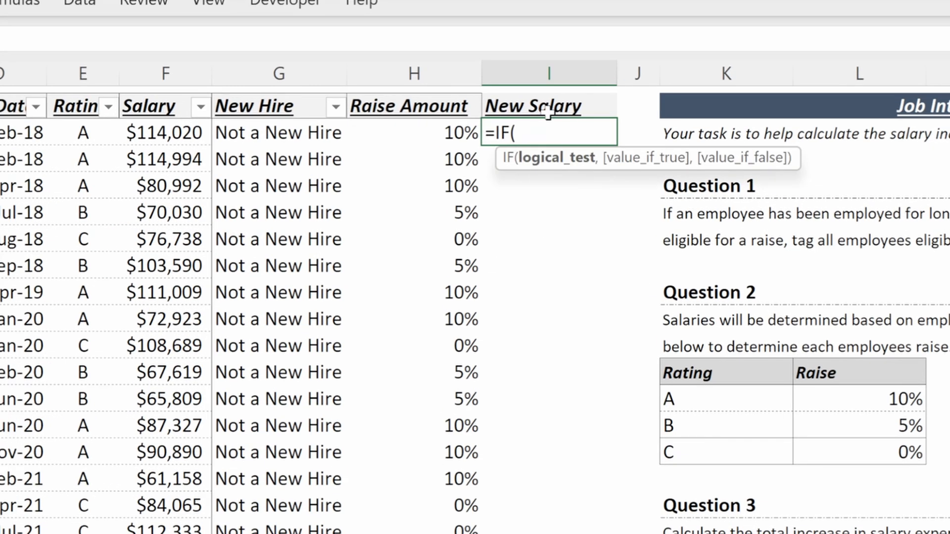
Step: Enter =IF(G3<>"New Hire",F3*(1+H3),F3) and fill it down, checking another row
click(278, 132)
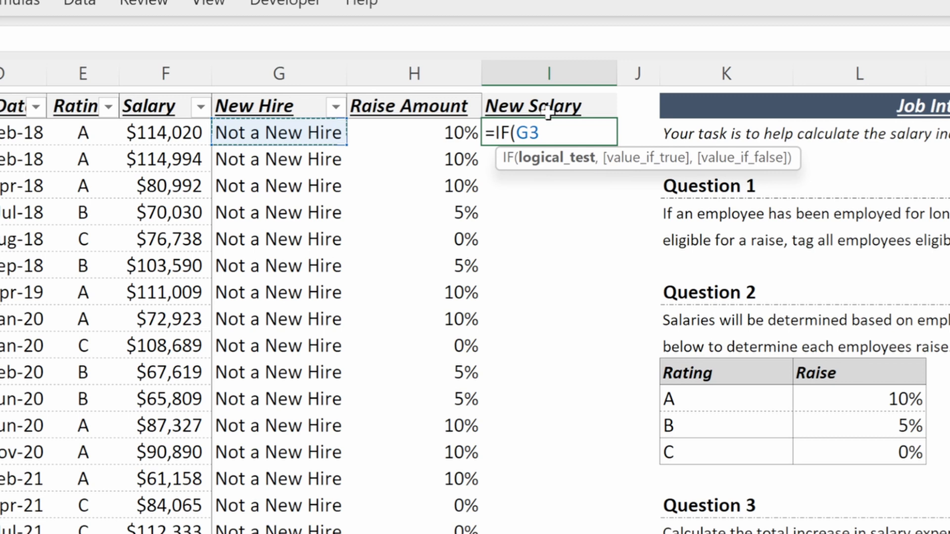
text(<>"New Hir)
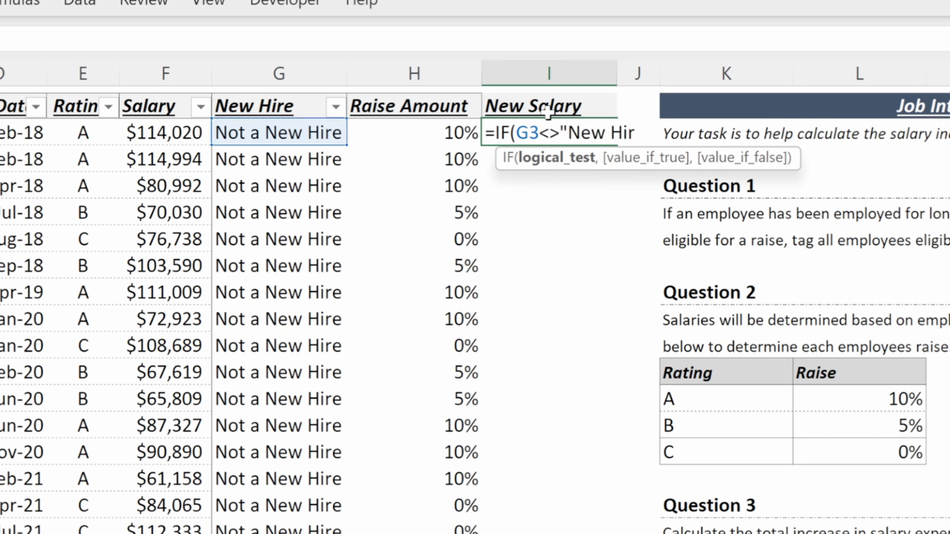
click(166, 132)
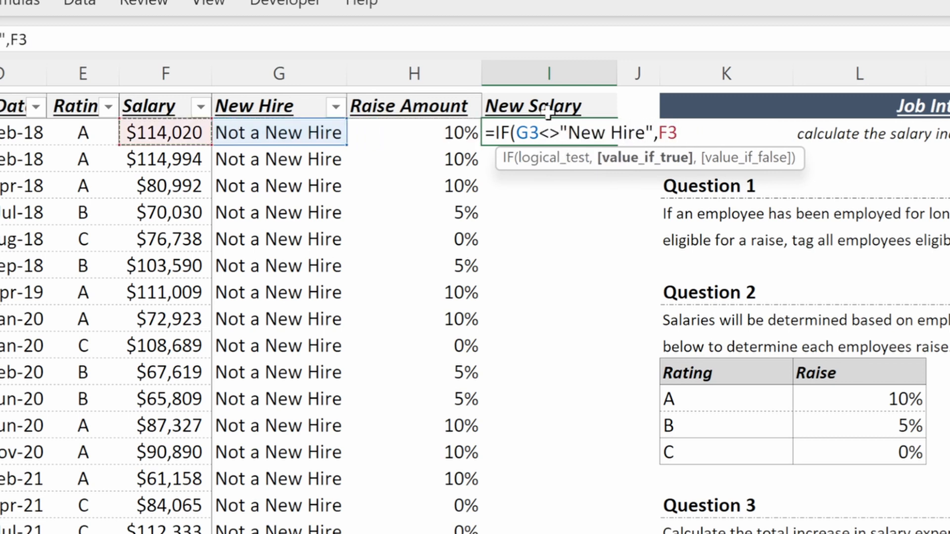
text(*(1)
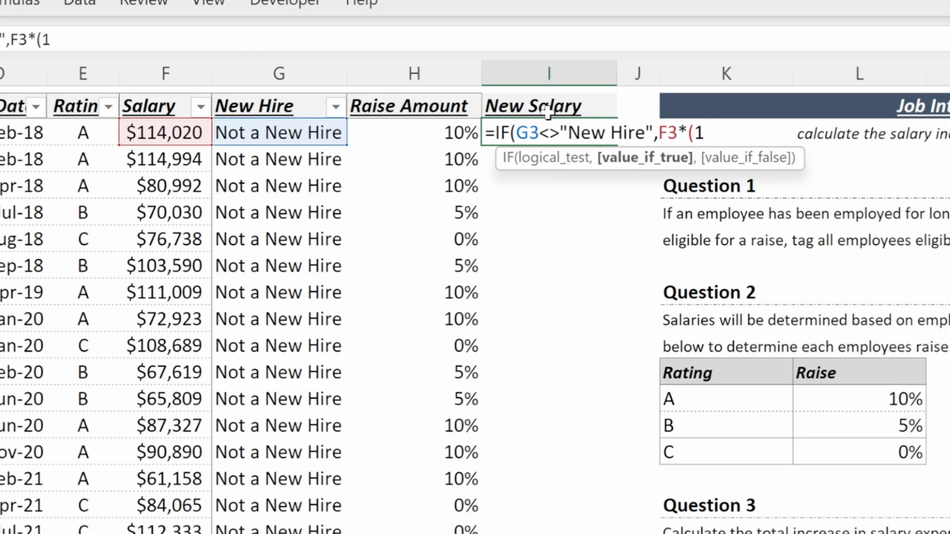
click(413, 132)
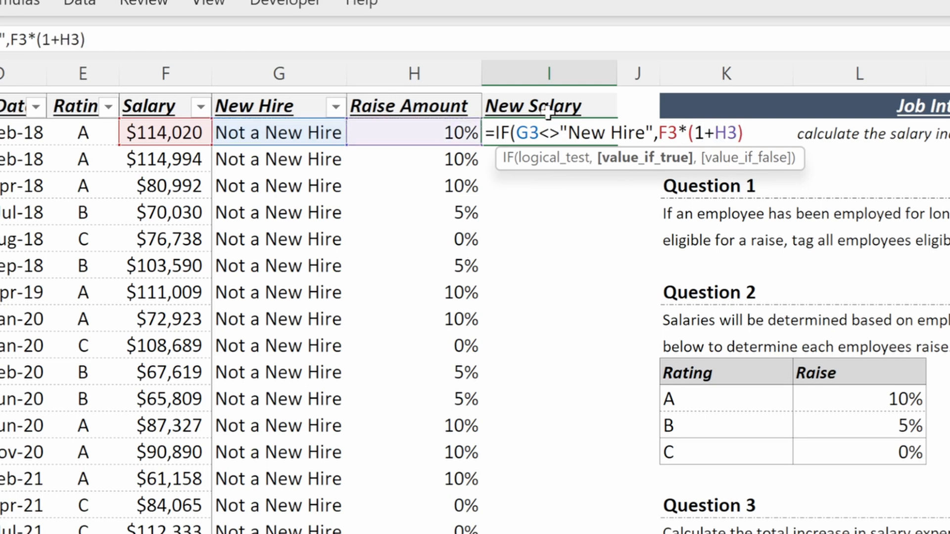
text(,F3)
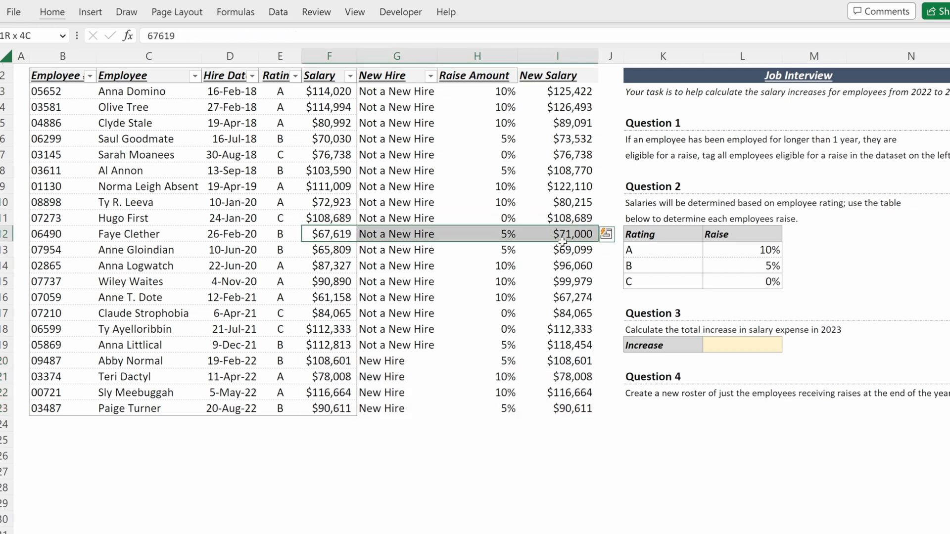
click(557, 265)
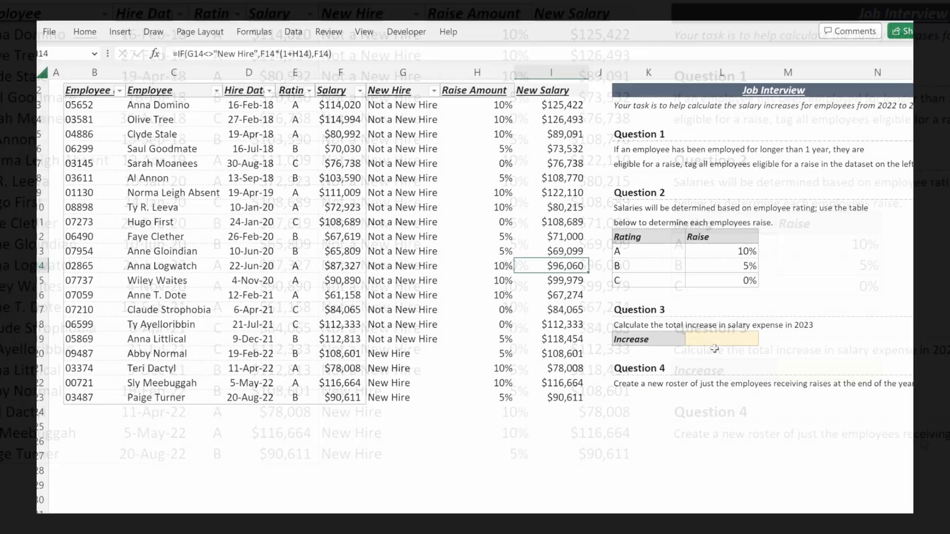
Step: Total the increase in L19 as the SUMIF difference of New and Old Salary for 'Not a New Hire' rows, $94,324.35
text(=sum)
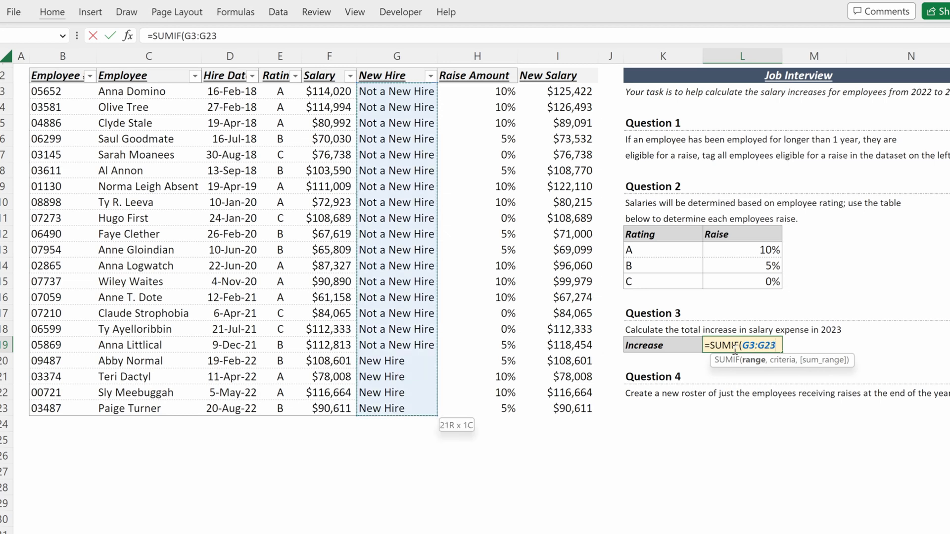
text(,"Not a New Hire",I3:I23)-SUMIF(G3:G23,"Not a N)
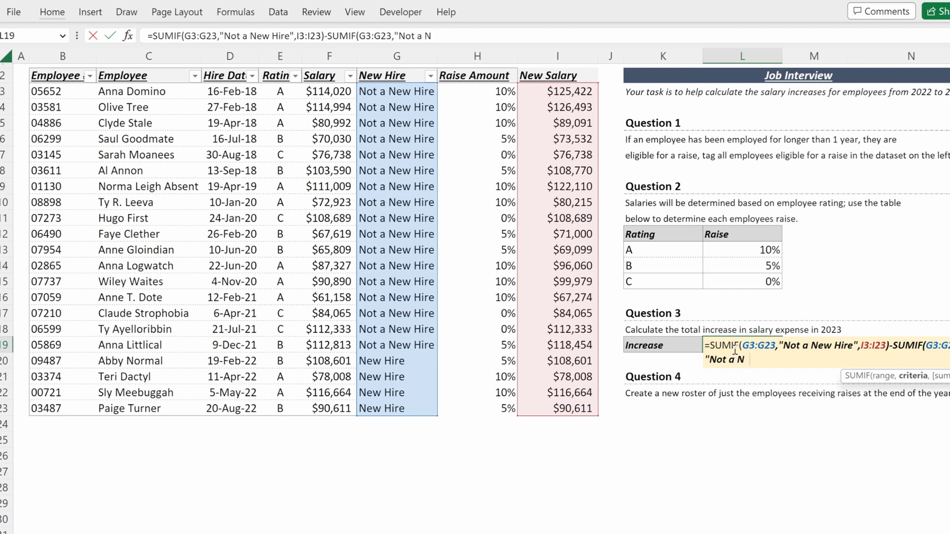
Step: Double-check in L20 with =SUM(I3:I23)-SUM(F3:F23), accepting the suggested correction
click(328, 75)
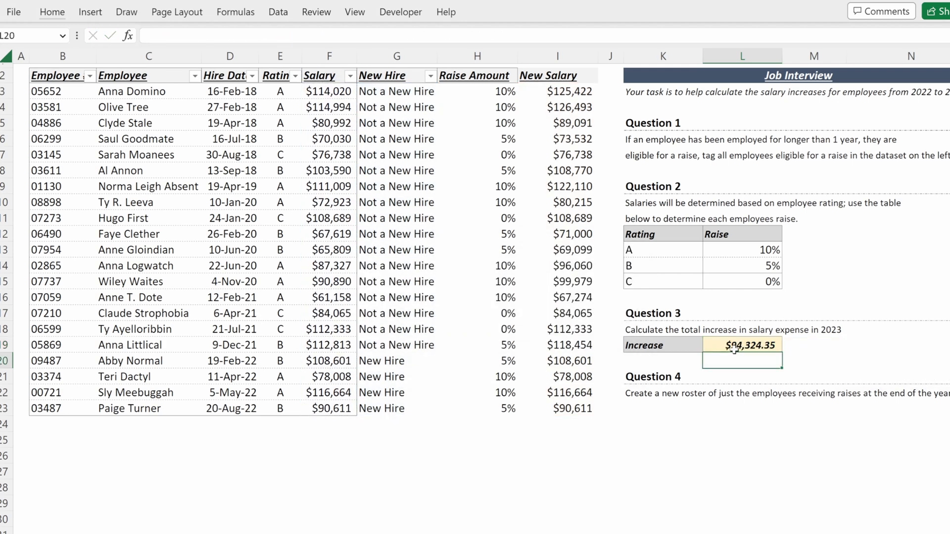
text(=sum)
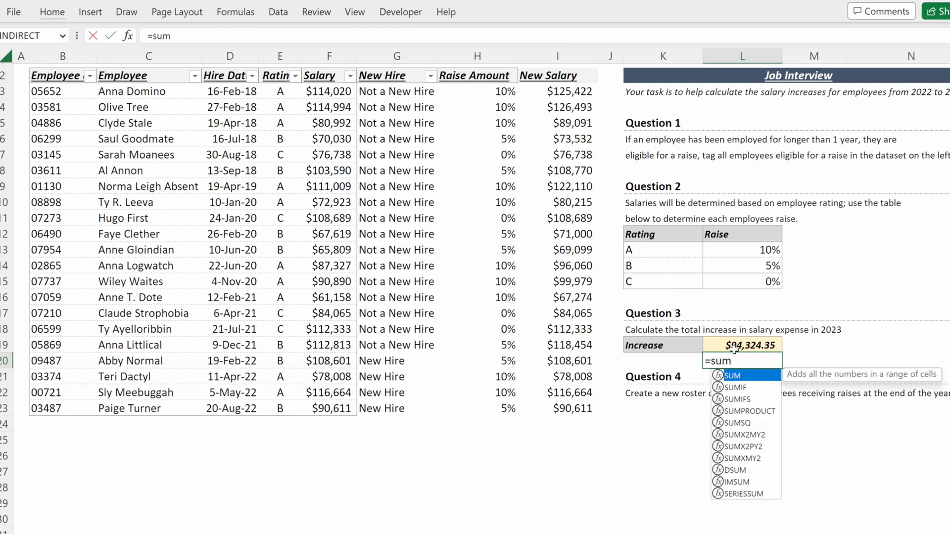
drag(557, 91, 557, 409)
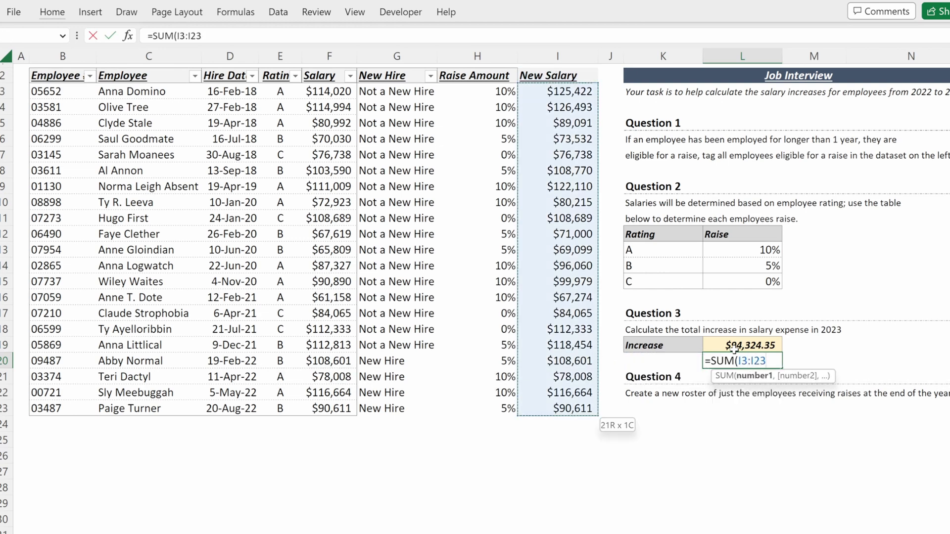
click(557, 360)
text()-SUM(F3:F23)
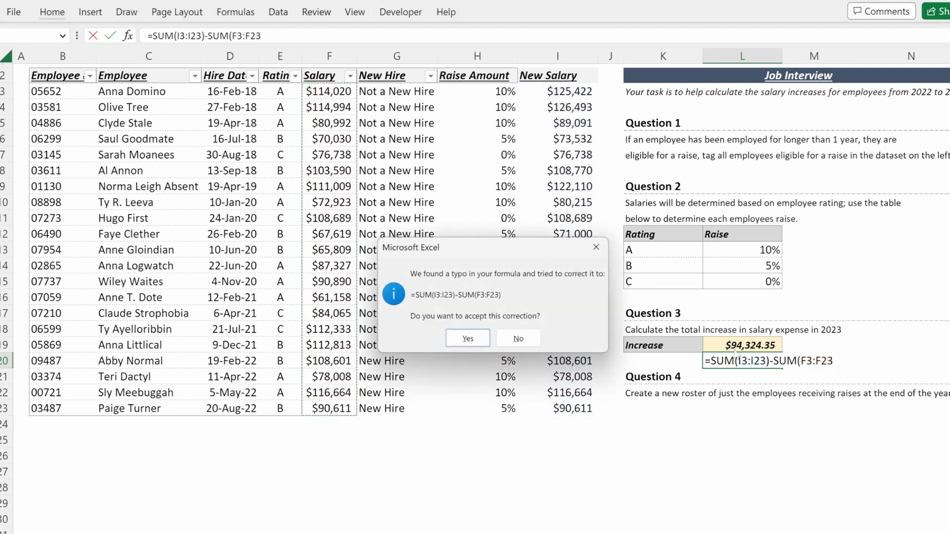
click(466, 338)
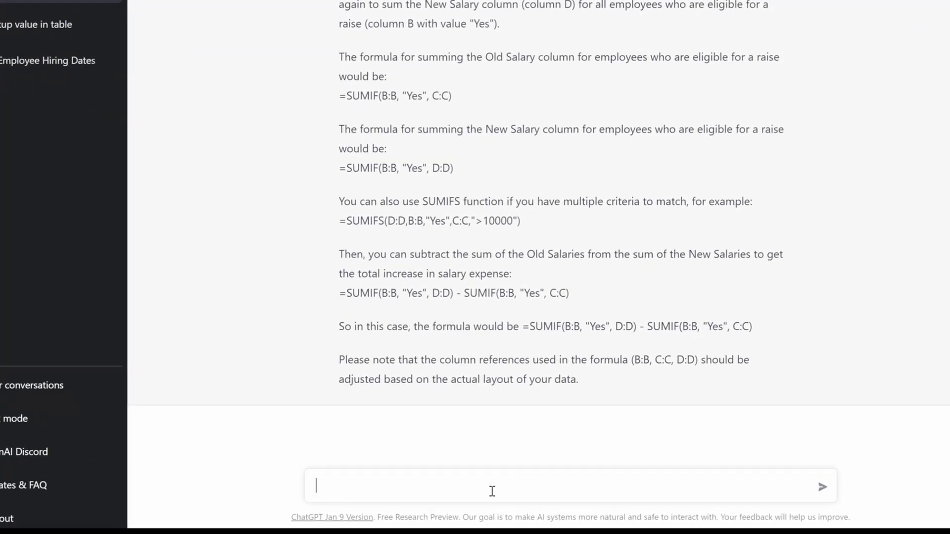
Step: Ask ChatGPT how to create a worksheet with a subsection of employees and select its FILTER formula
text(In Excel, how do I create a)
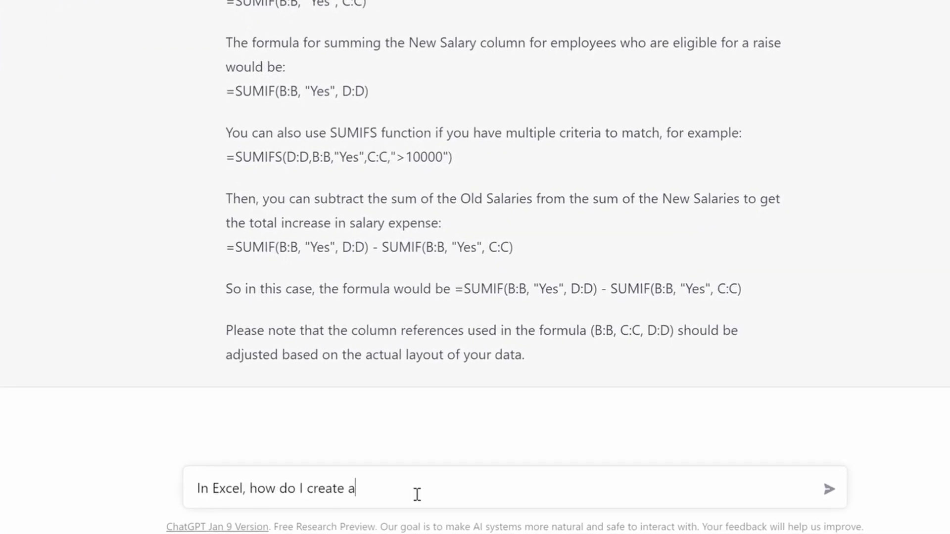
text(new worksheet with just a)
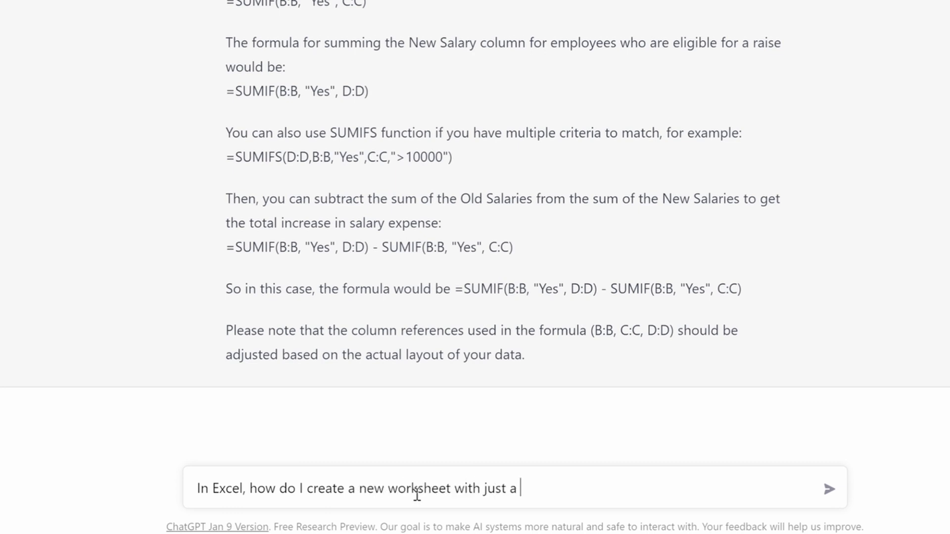
text(subsection of my em)
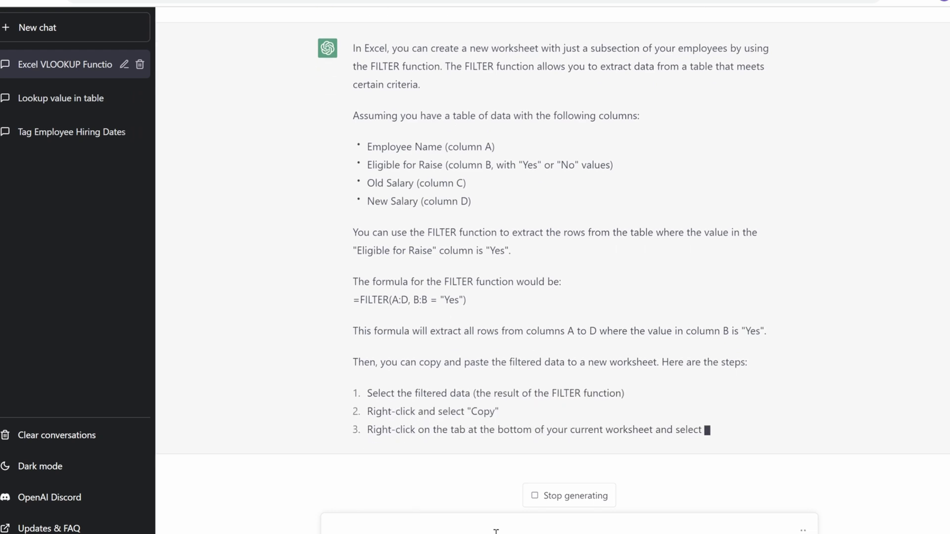
scroll(down, 3)
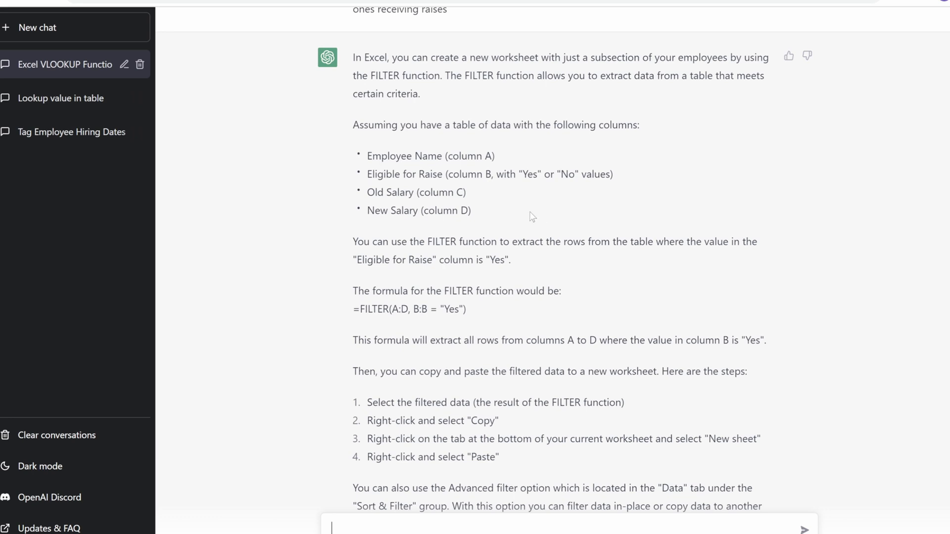
triple_click(489, 174)
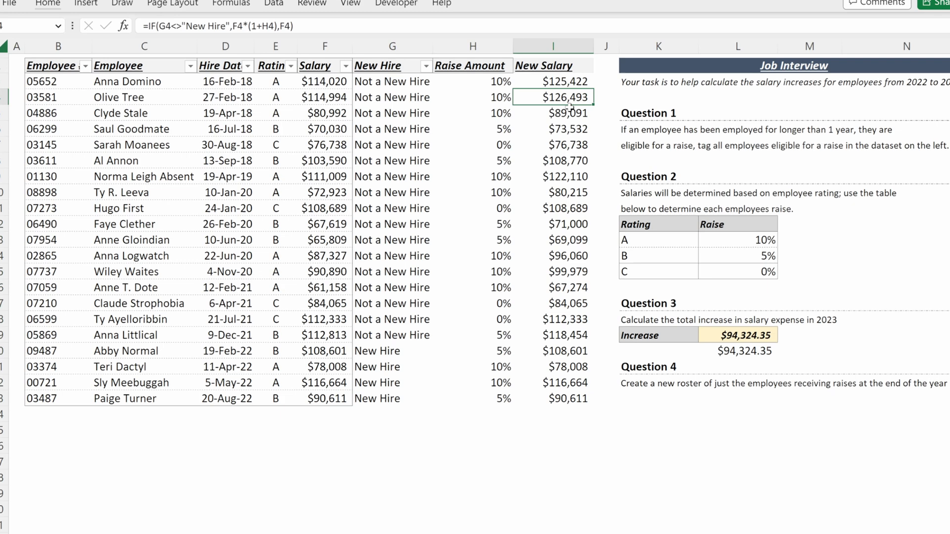
Step: Head column J 'Raise?' with =IF(I3>F3,"Yes","No") filled down, then copy the whole table
click(604, 97)
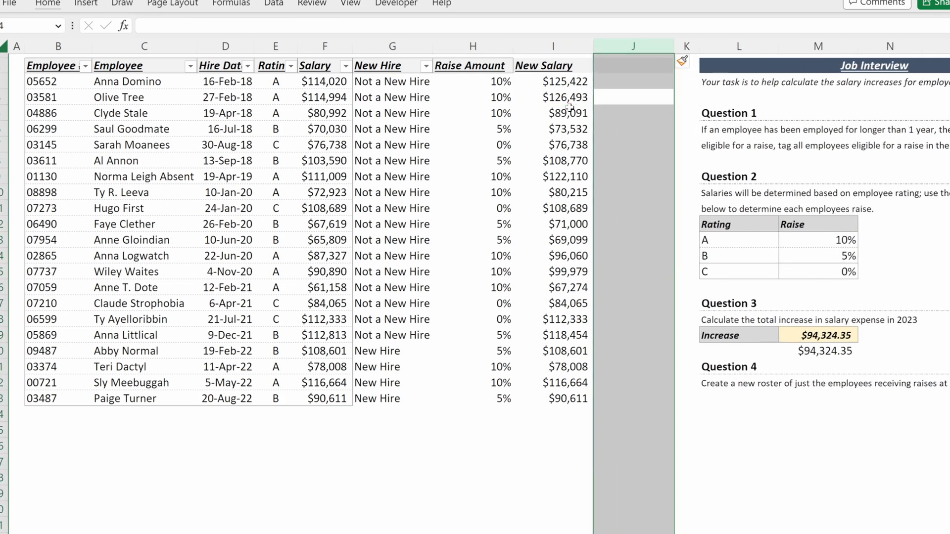
text(Raise)
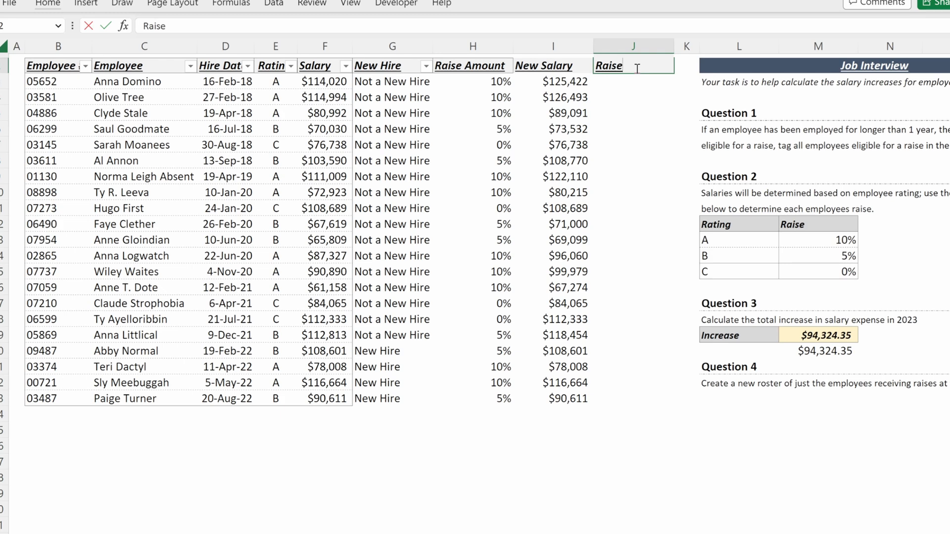
text(=)
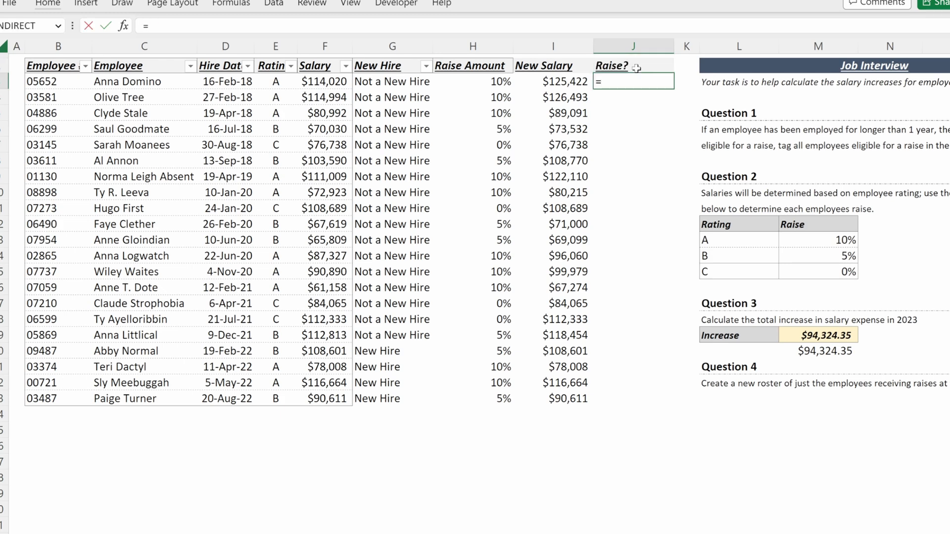
text(IF(I3>G3)
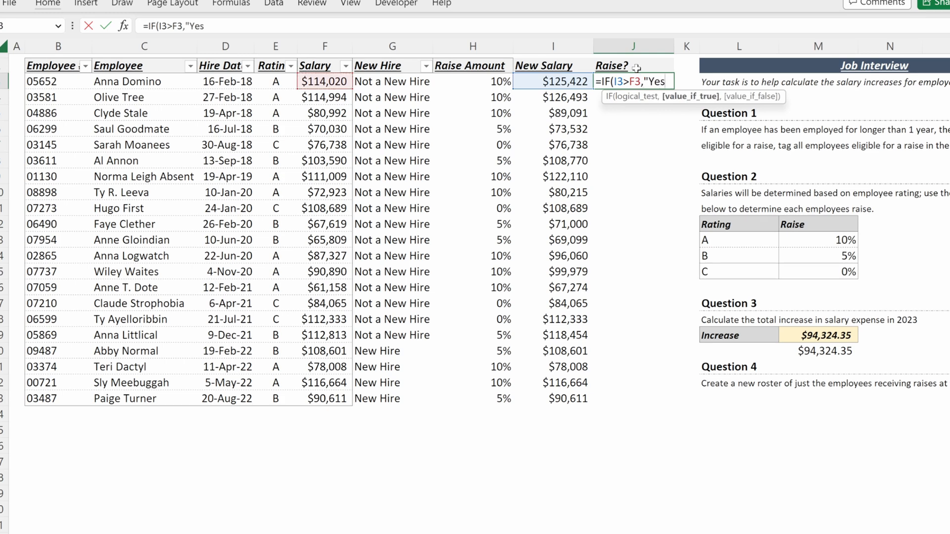
text(,"No")
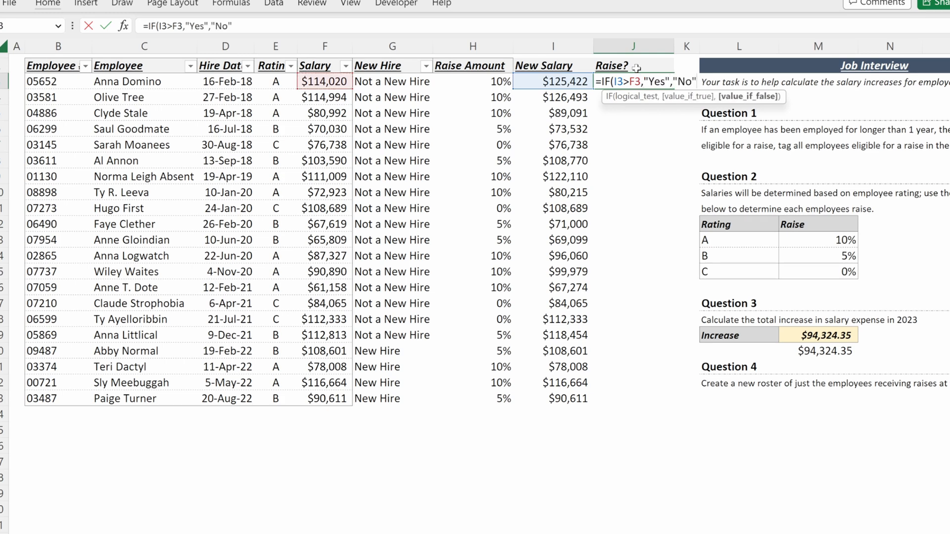
key(Enter)
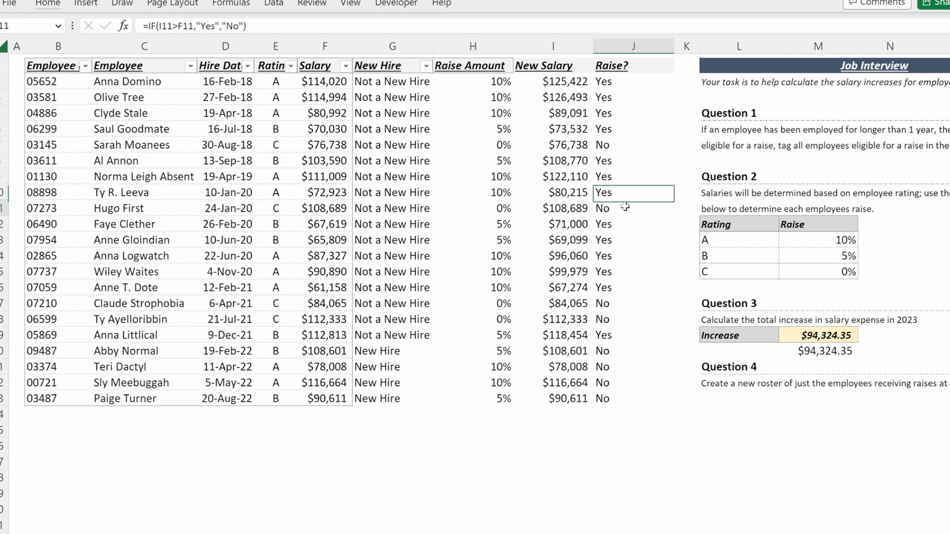
click(632, 320)
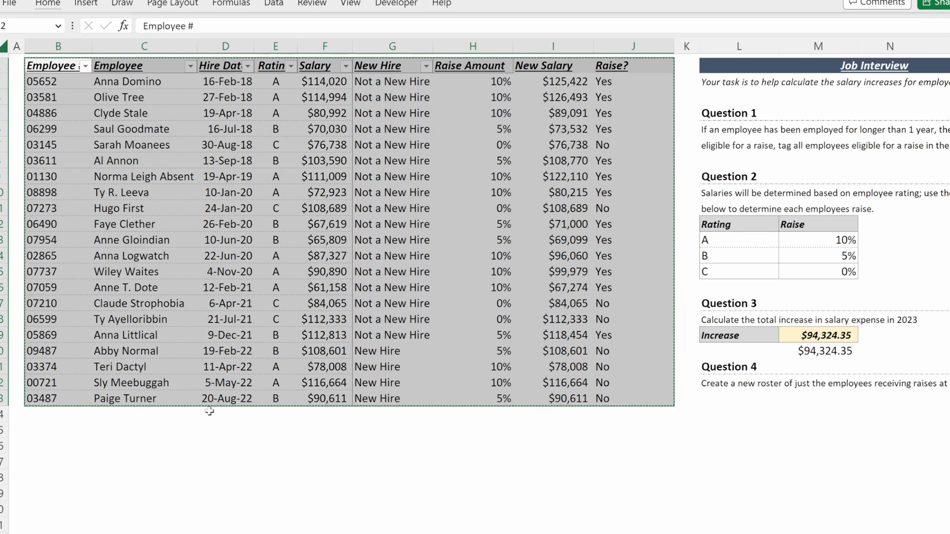
Step: Paste only the formatting below the table and list Yes employees with =FILTER(B3:J23, J3:J23="Yes")
click(58, 430)
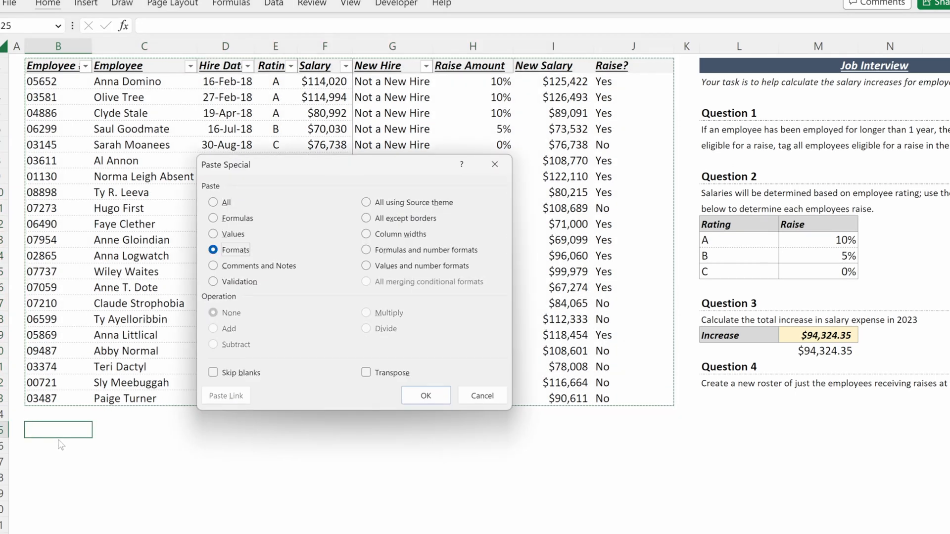
click(426, 395)
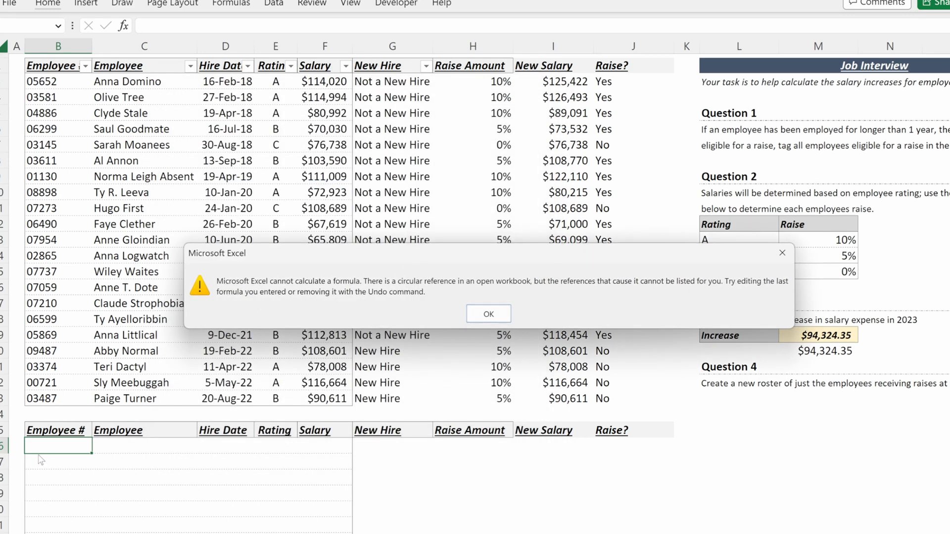
click(488, 314)
text(=FILTER(B3:J23, J3:J23 = "Yes"))
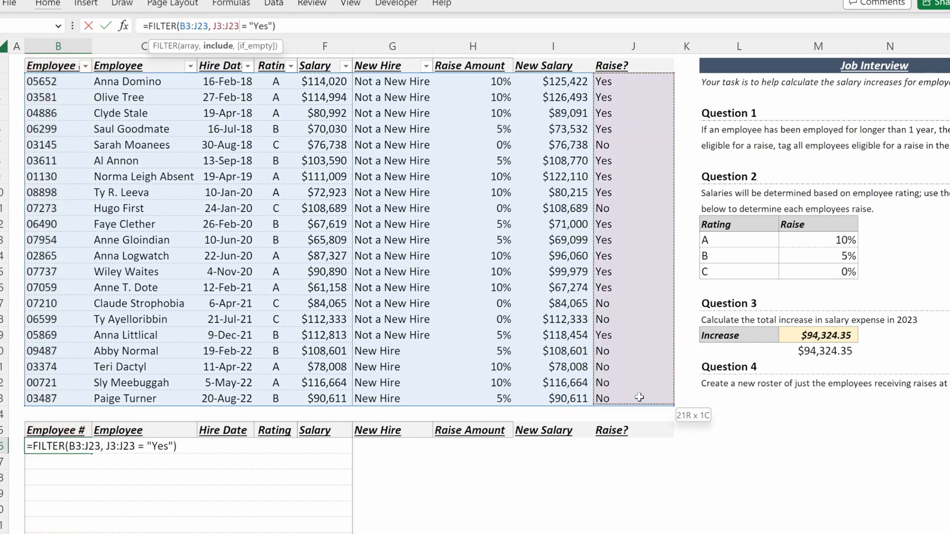
key(Enter)
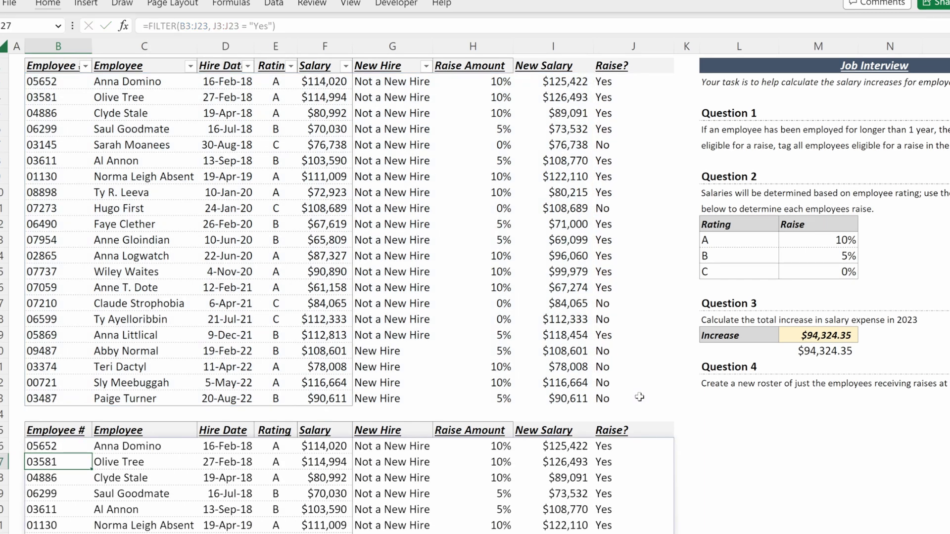
Step: Change one employee's rating to A to see the filtered roster update
scroll(down, 3)
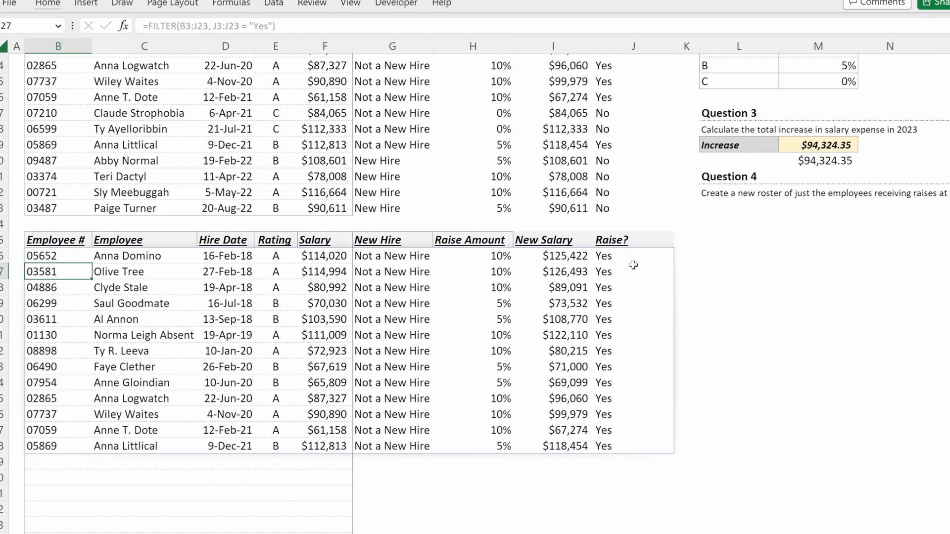
scroll(down, 3)
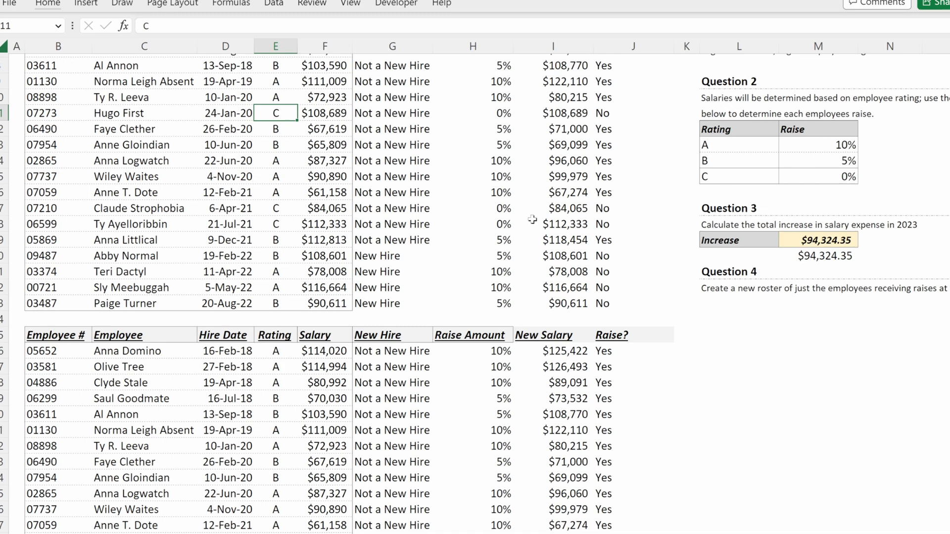
text(A)
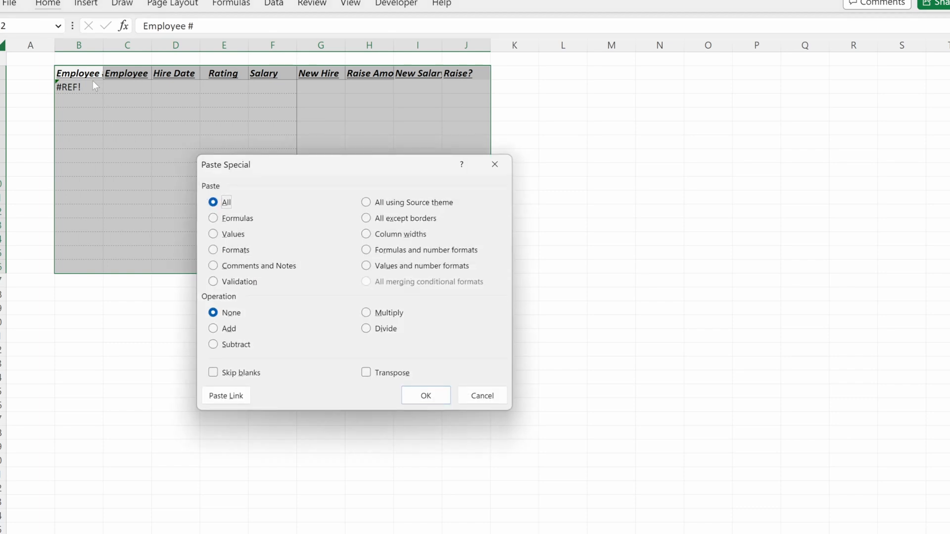
Step: Paste the Yes-only roster as values with source column widths onto the new sheet
click(424, 394)
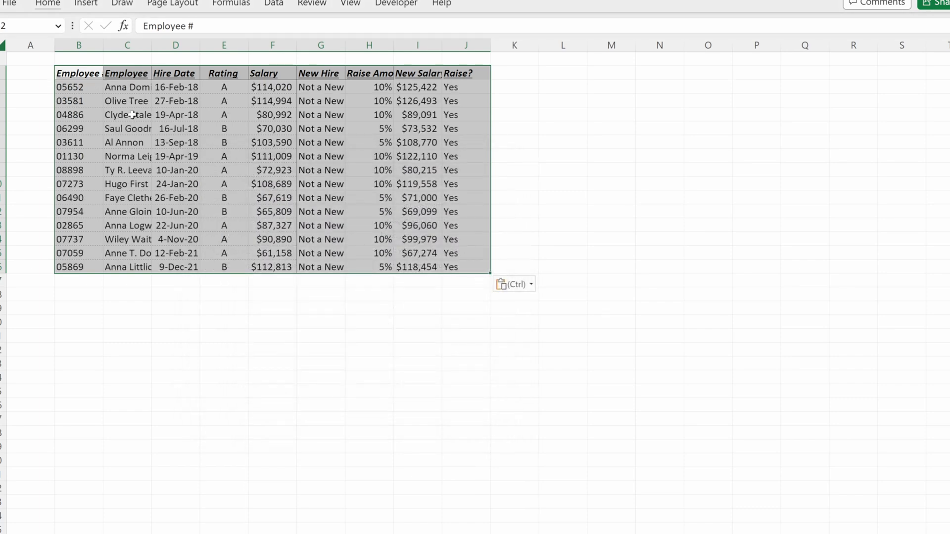
click(127, 115)
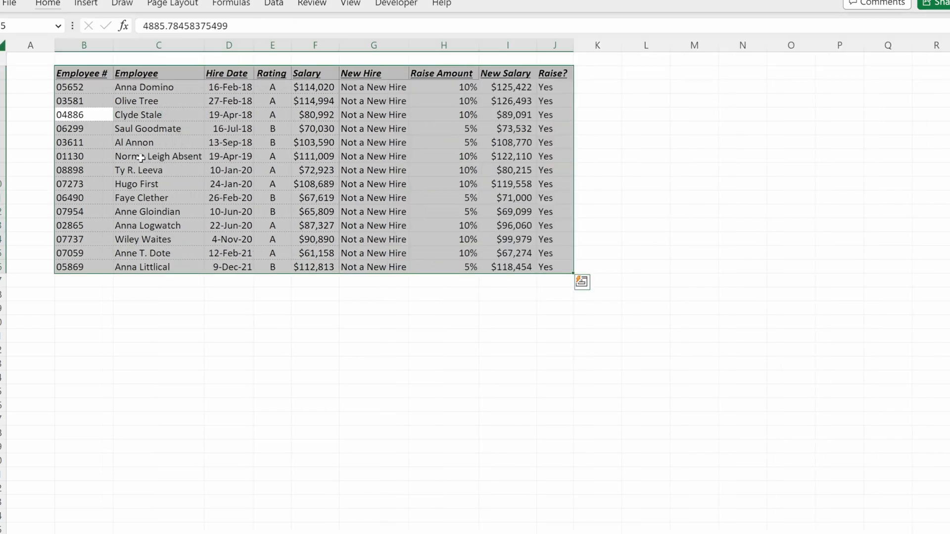
click(158, 127)
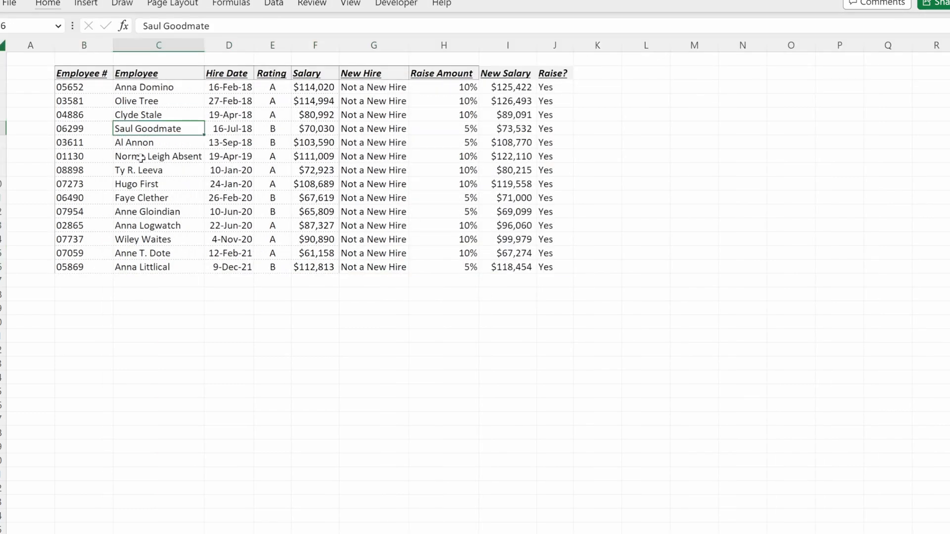